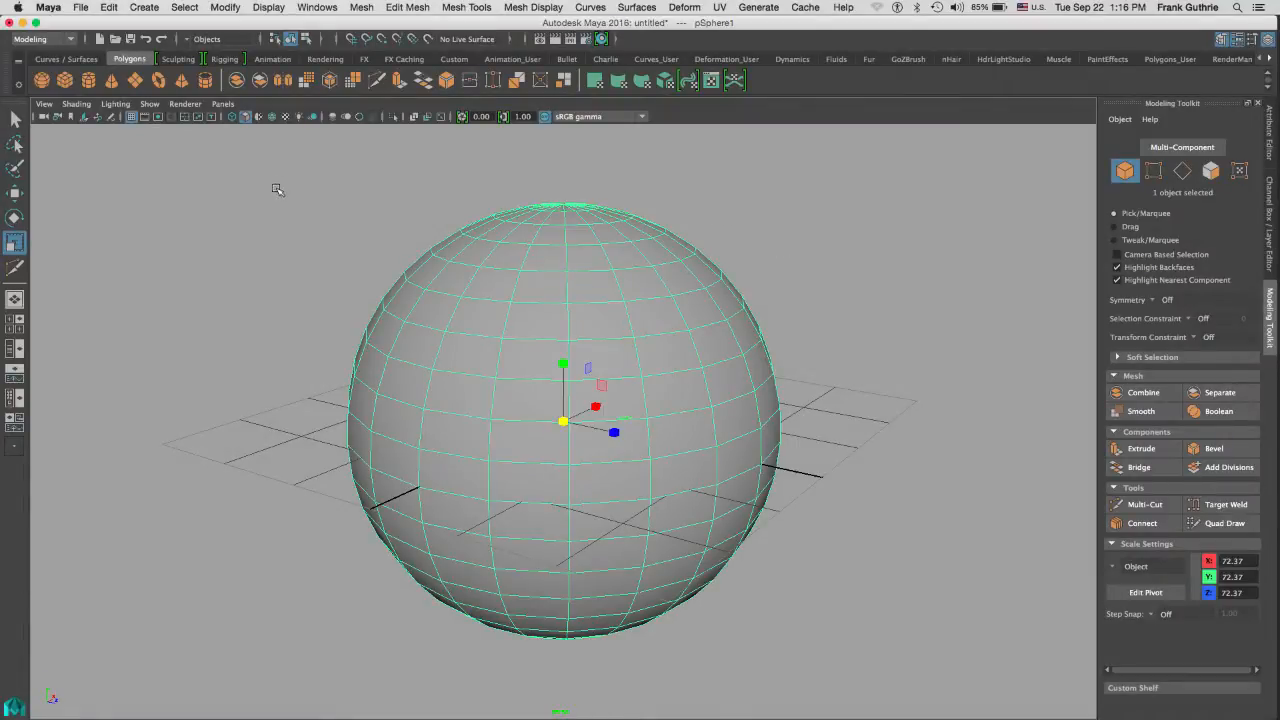
mouse_move(258, 143)
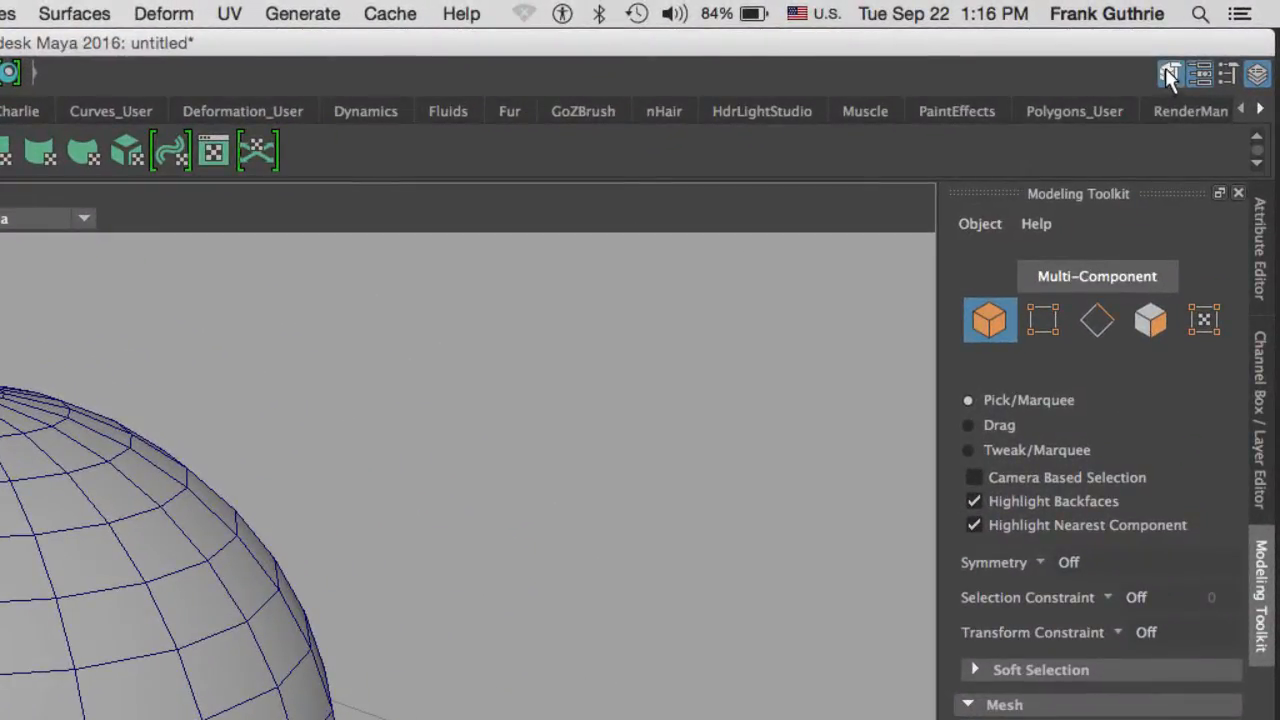
mouse_move(1167, 73)
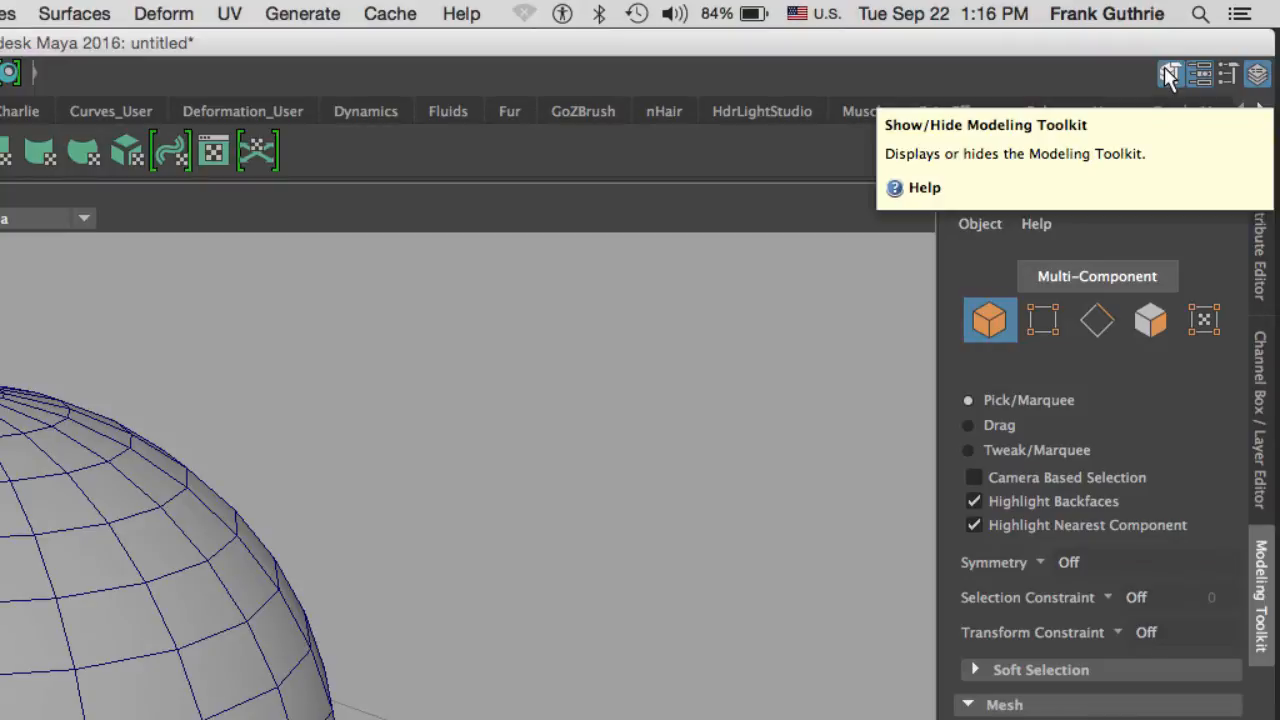
mouse_move(1118, 68)
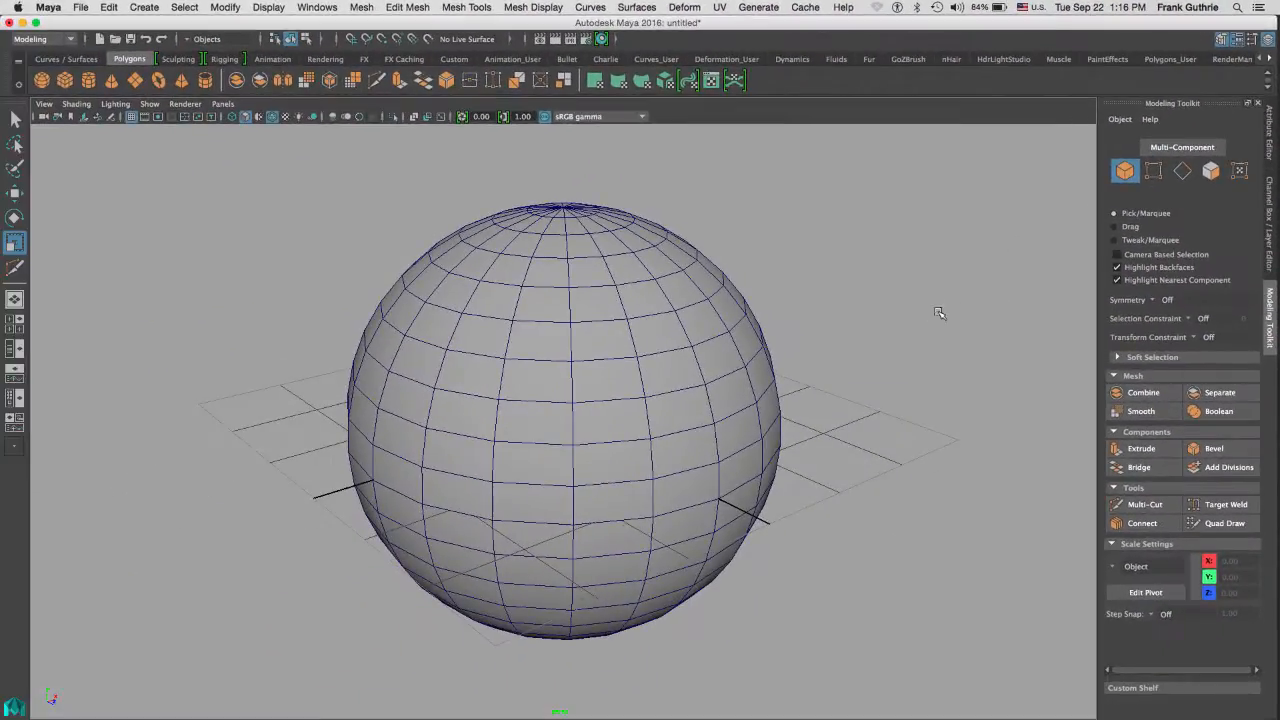
Select the polygon sphere as the object to edit
left_click(563, 420)
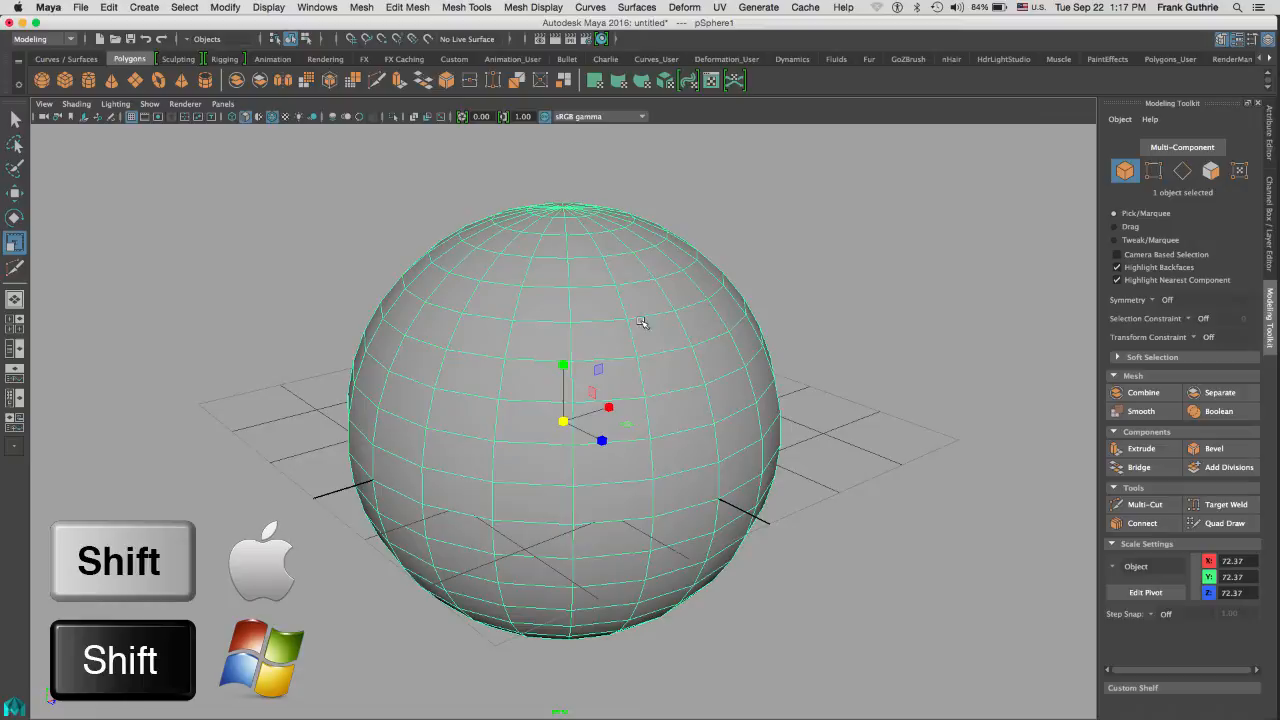
Activate the Multi-Cut tool on the sphere from the polygon marking menu
right_click(640, 320)
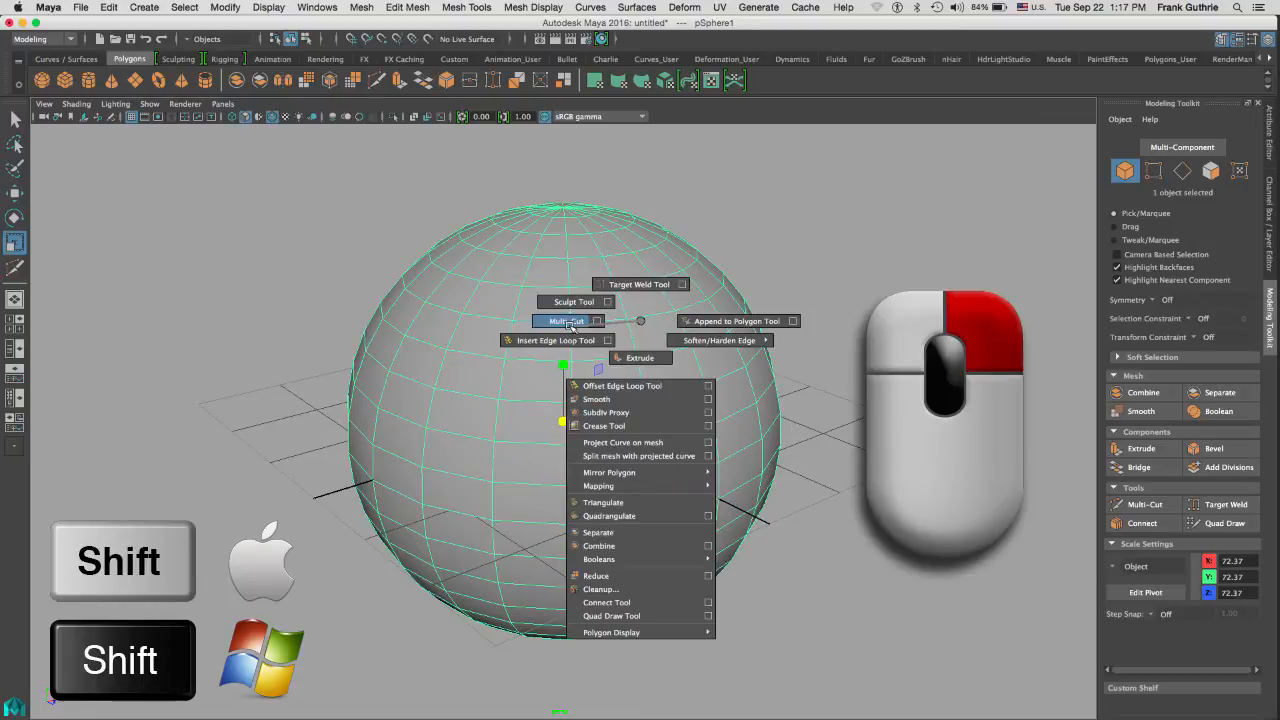
left_click(567, 321)
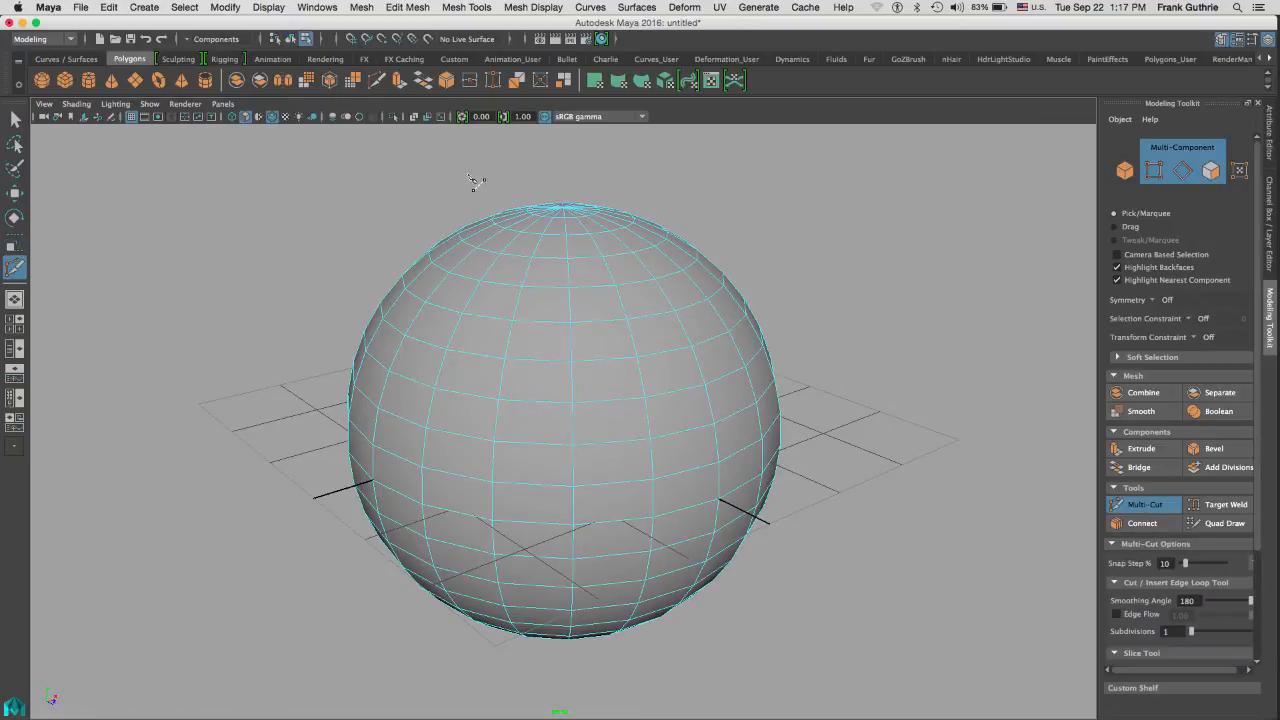
left_click(466, 8)
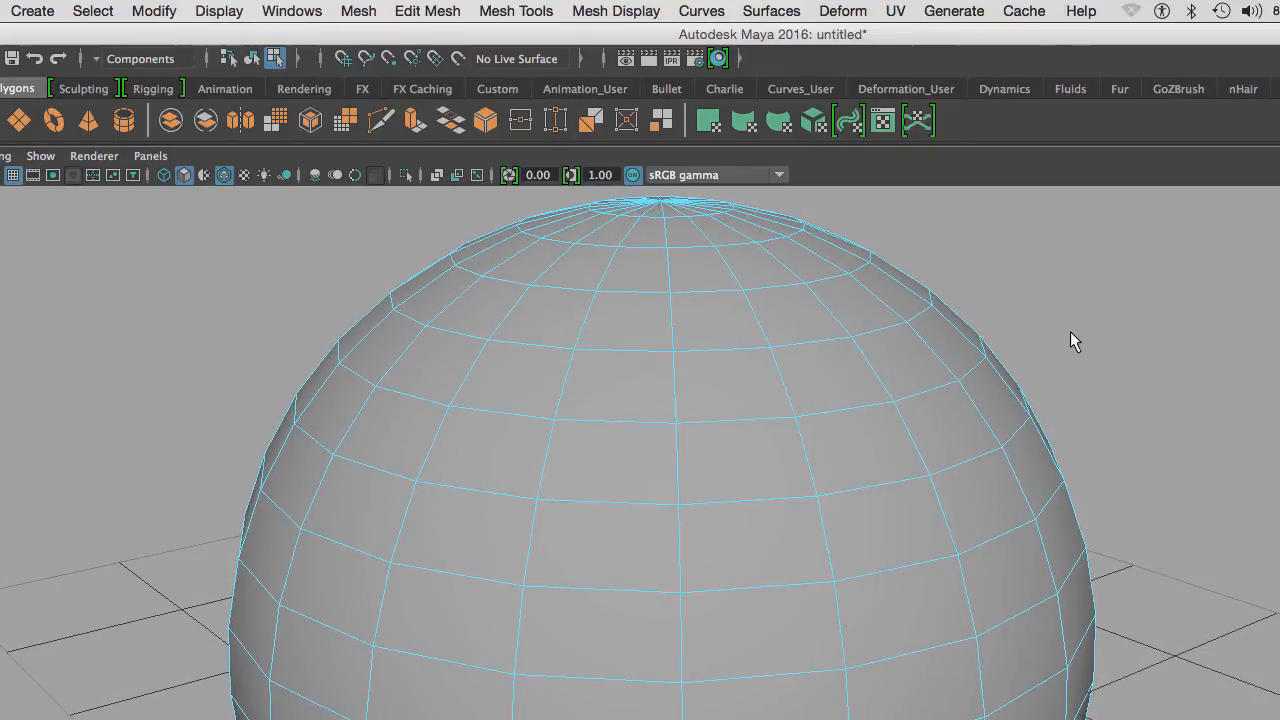
Cut a small inner shape and a diagonal edge across the sphere's upper faces with Multi-Cut
left_click(672, 352)
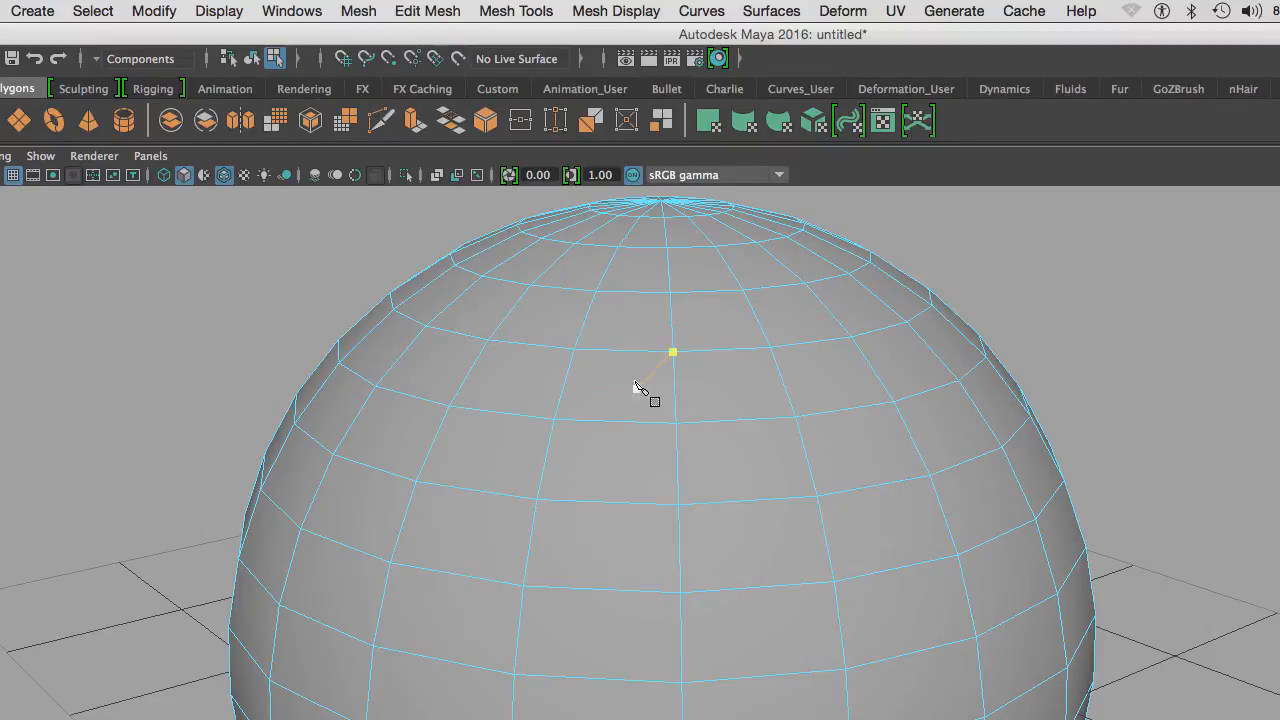
left_click(607, 387)
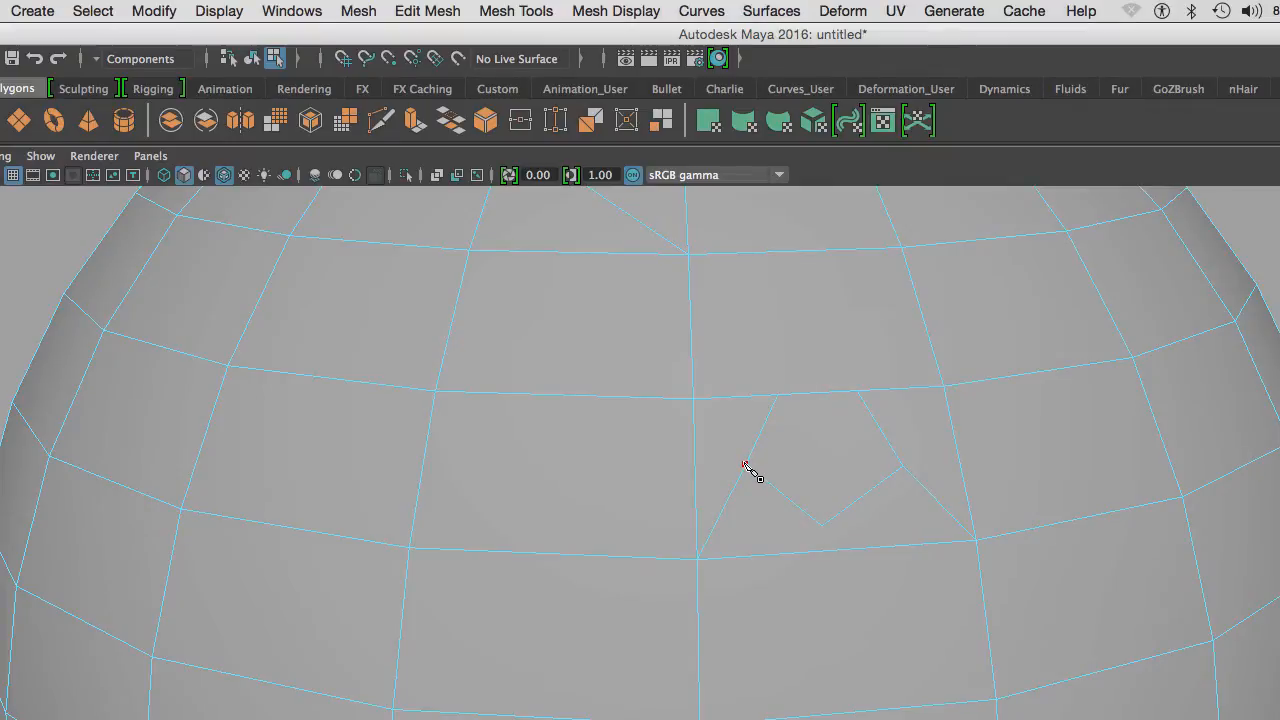
mouse_move(823, 534)
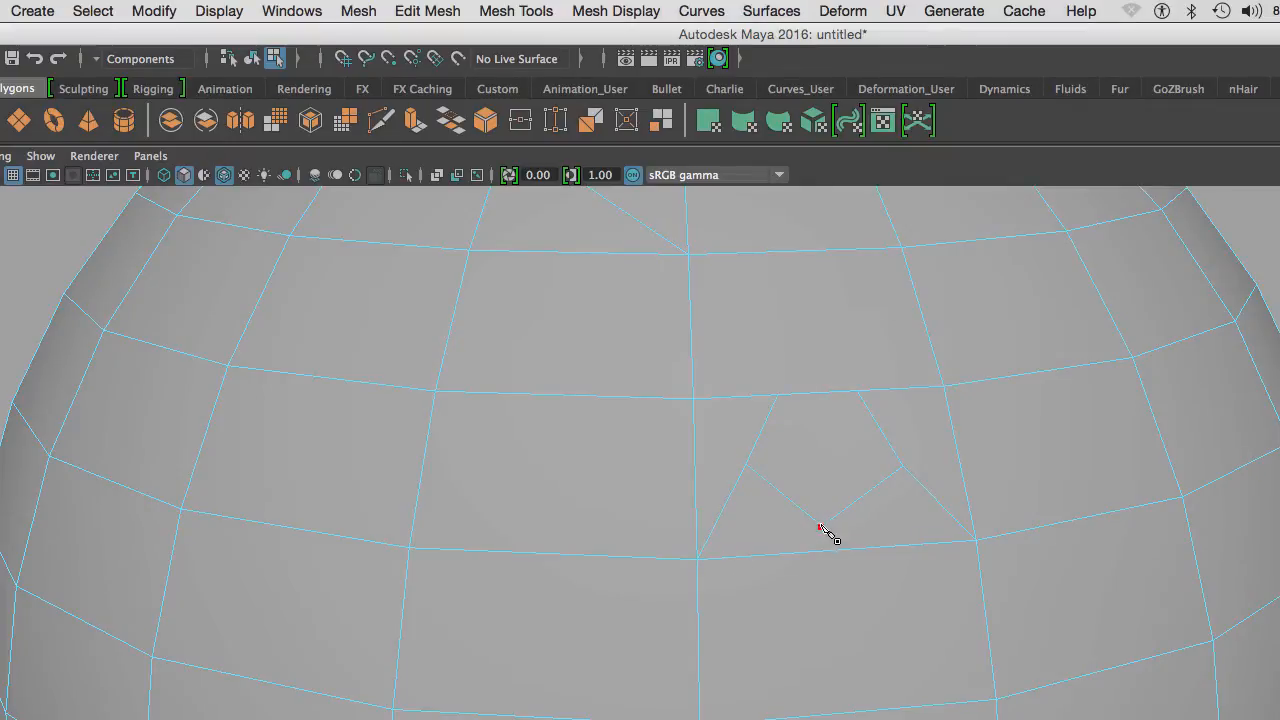
left_click(820, 575)
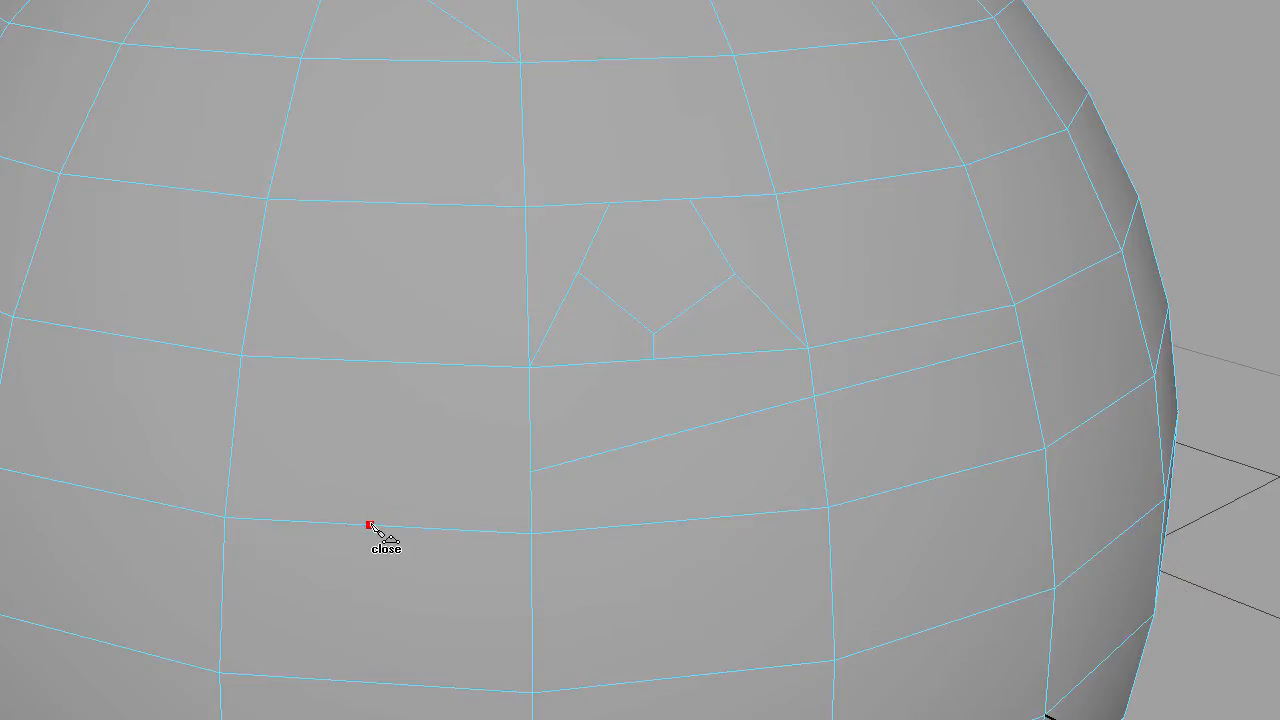
left_click(398, 143)
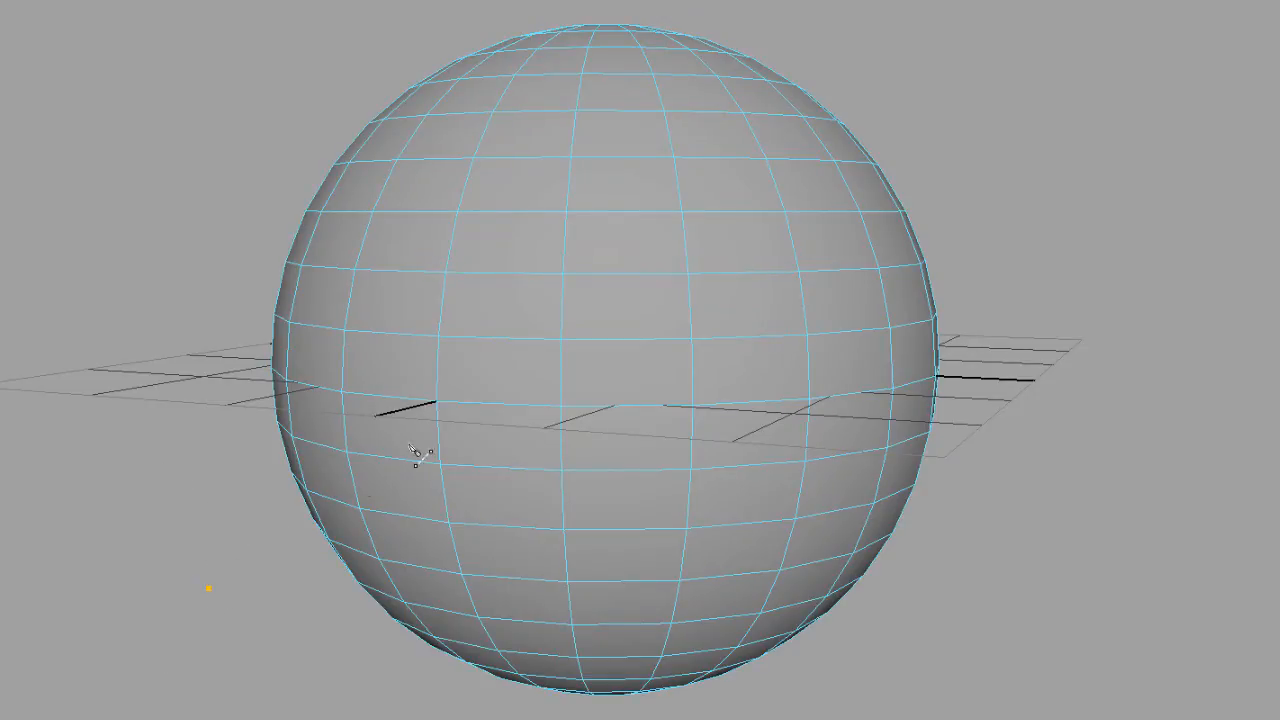
mouse_move(975, 92)
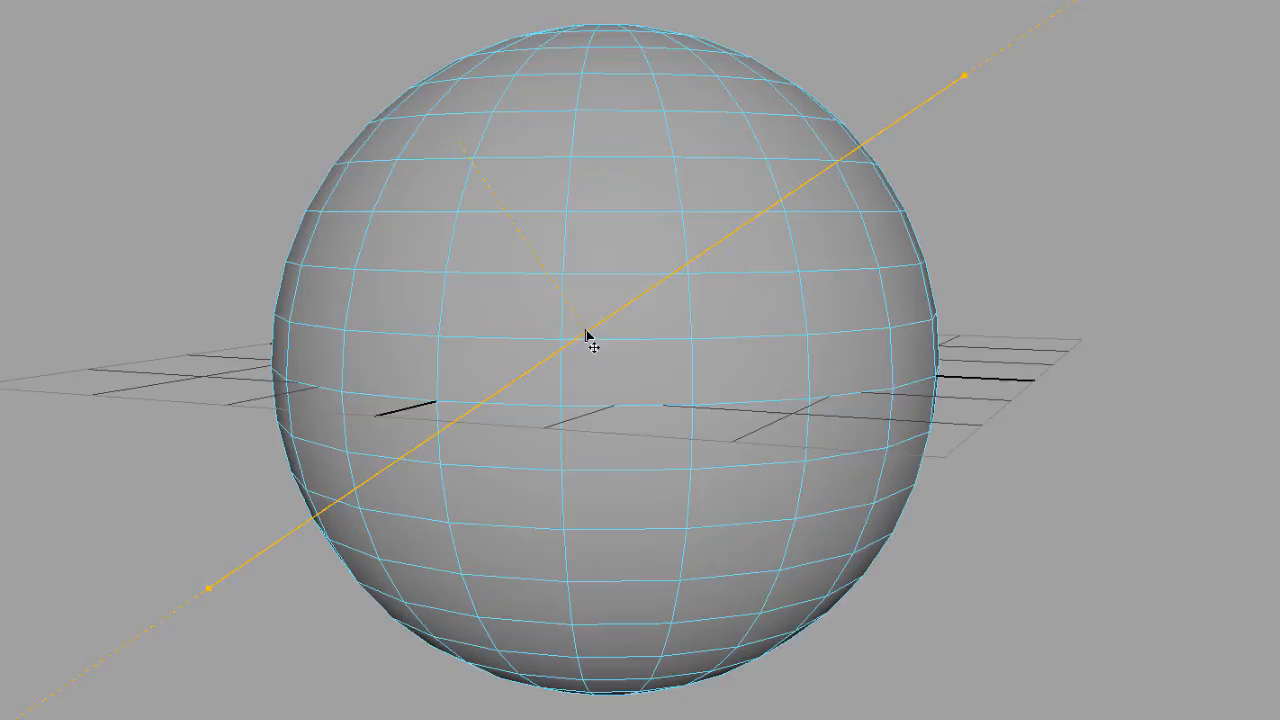
mouse_move(731, 166)
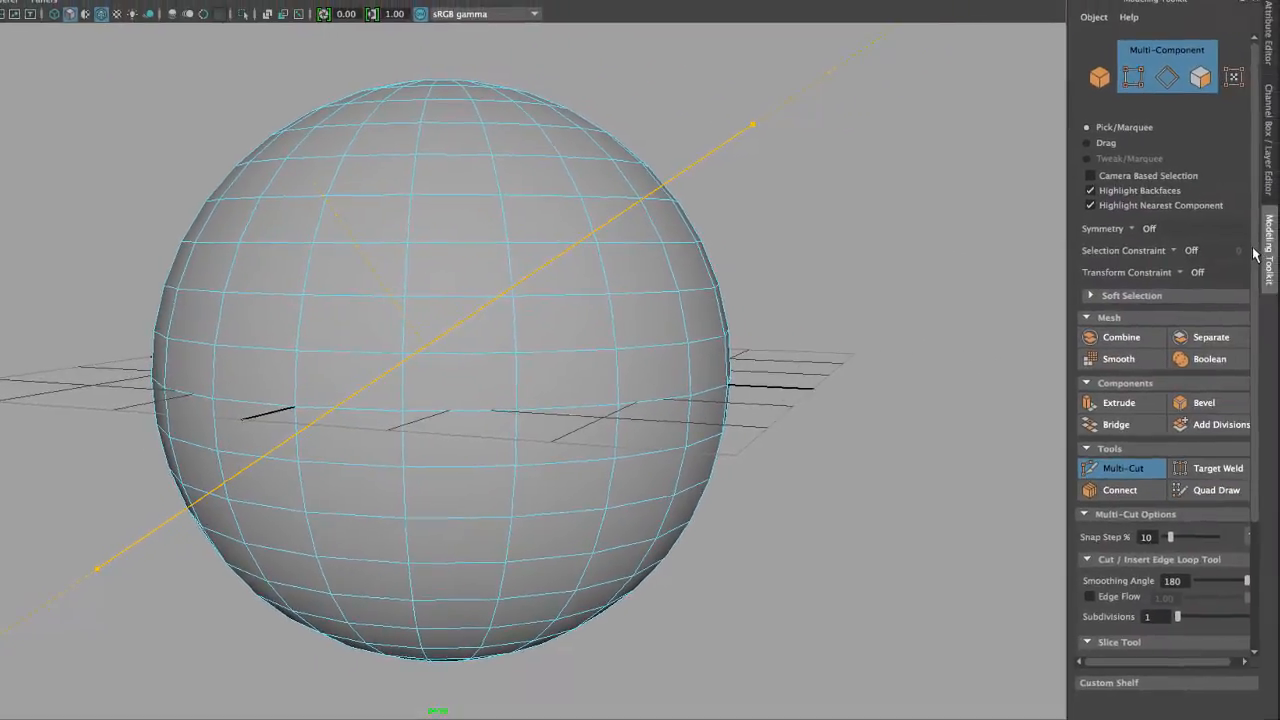
Turn off both Delete Faces and Extract Faces in the Slice Tool options
scroll("down", 3)
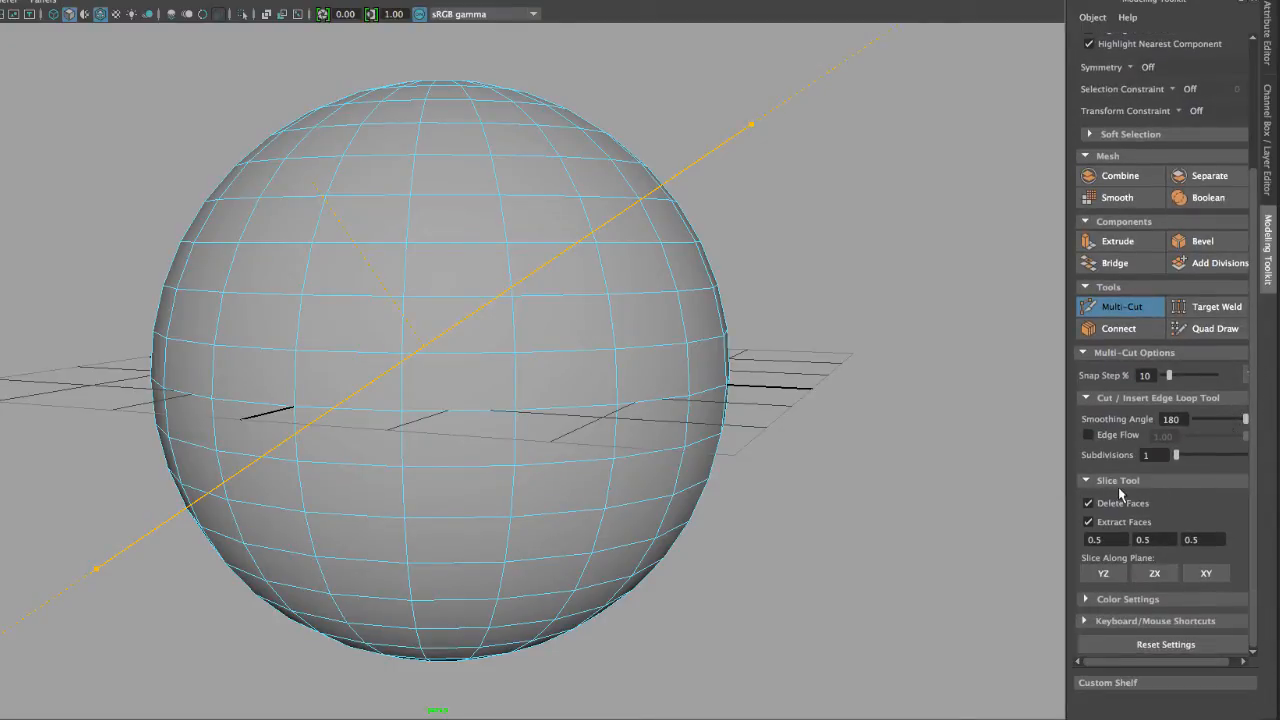
left_click(1088, 521)
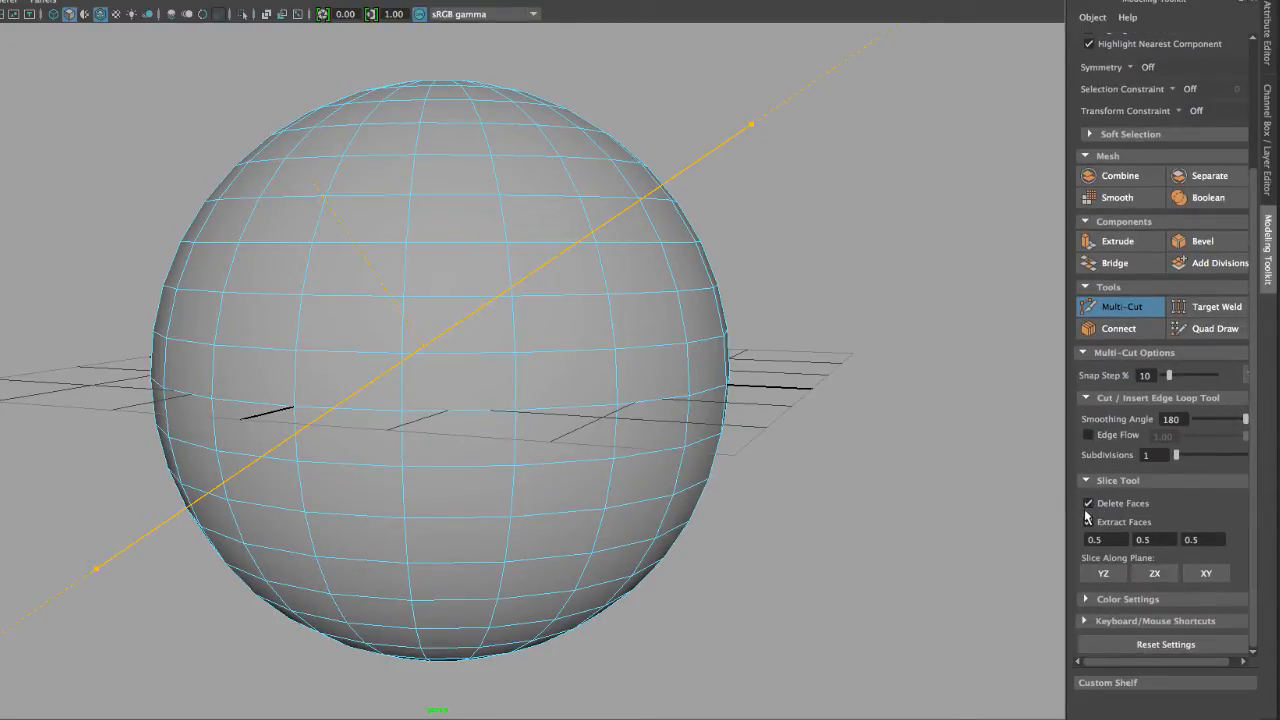
left_click(1088, 503)
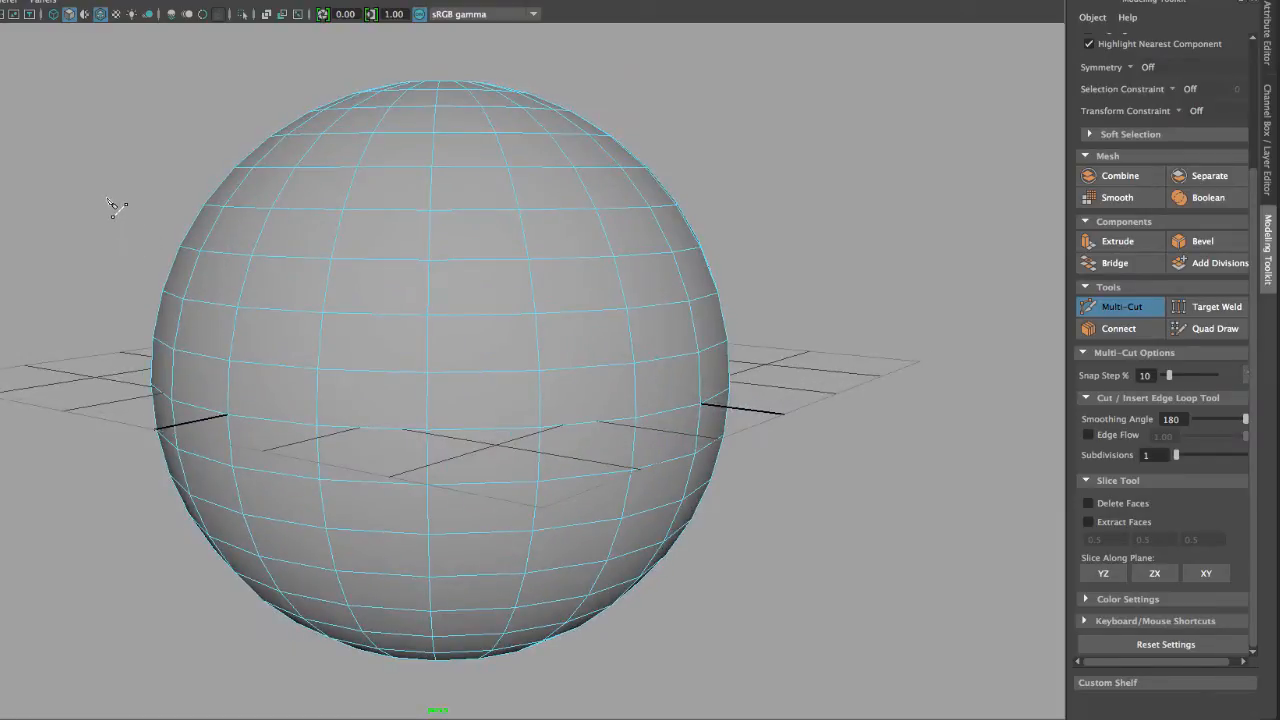
mouse_move(793, 517)
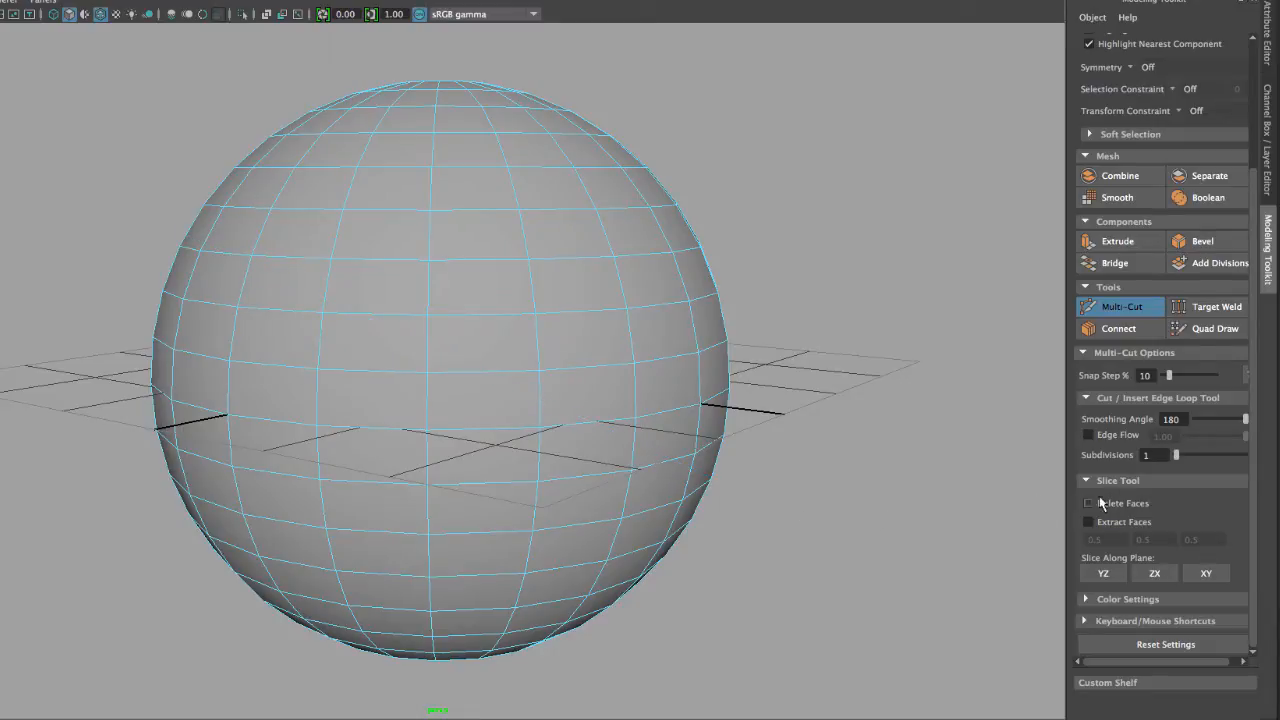
Slice the sphere diagonally with Extract Faces and then Delete Faces, finishing the Multi-Cut demo
left_click(1088, 522)
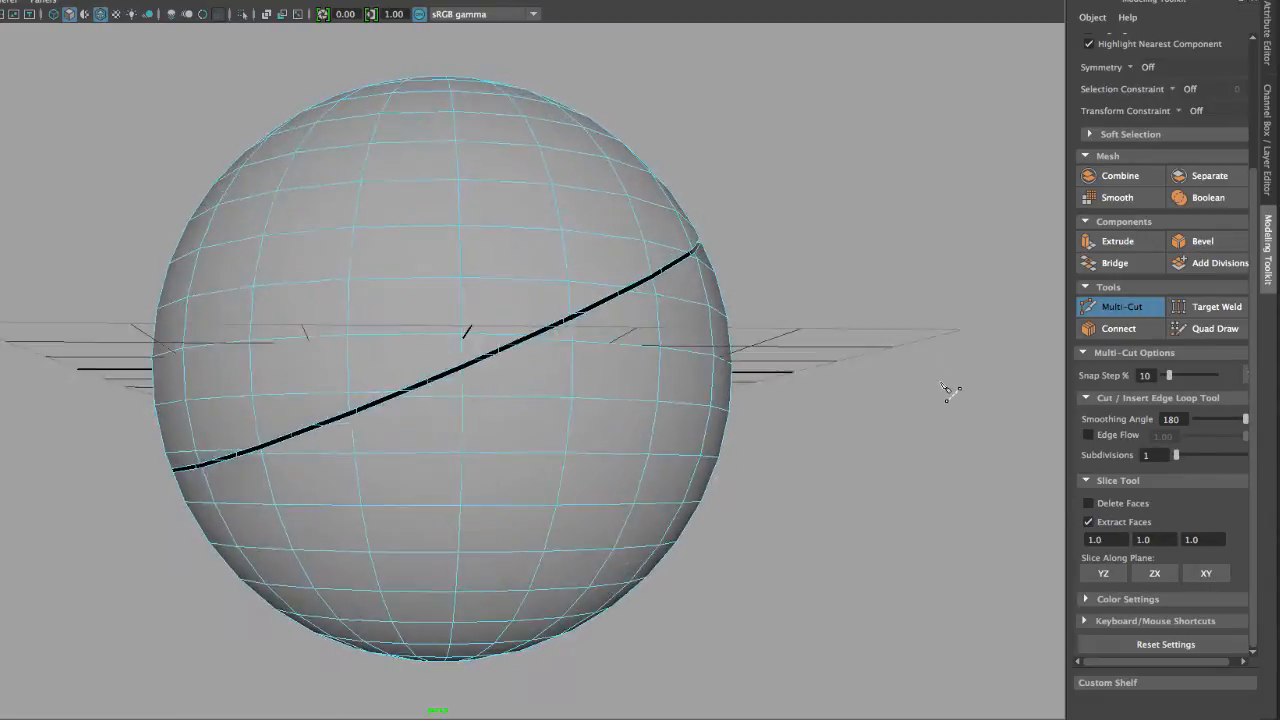
left_click_drag(945, 390, 915, 458)
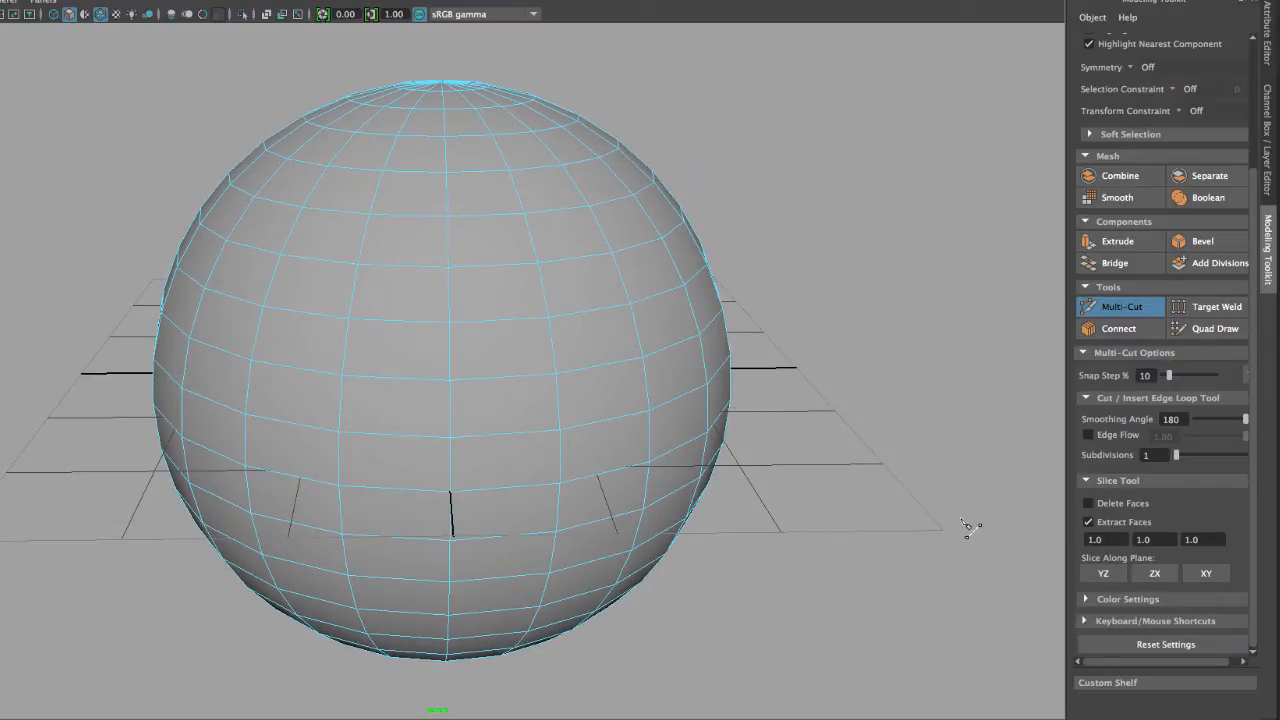
left_click(1104, 539)
type("10")
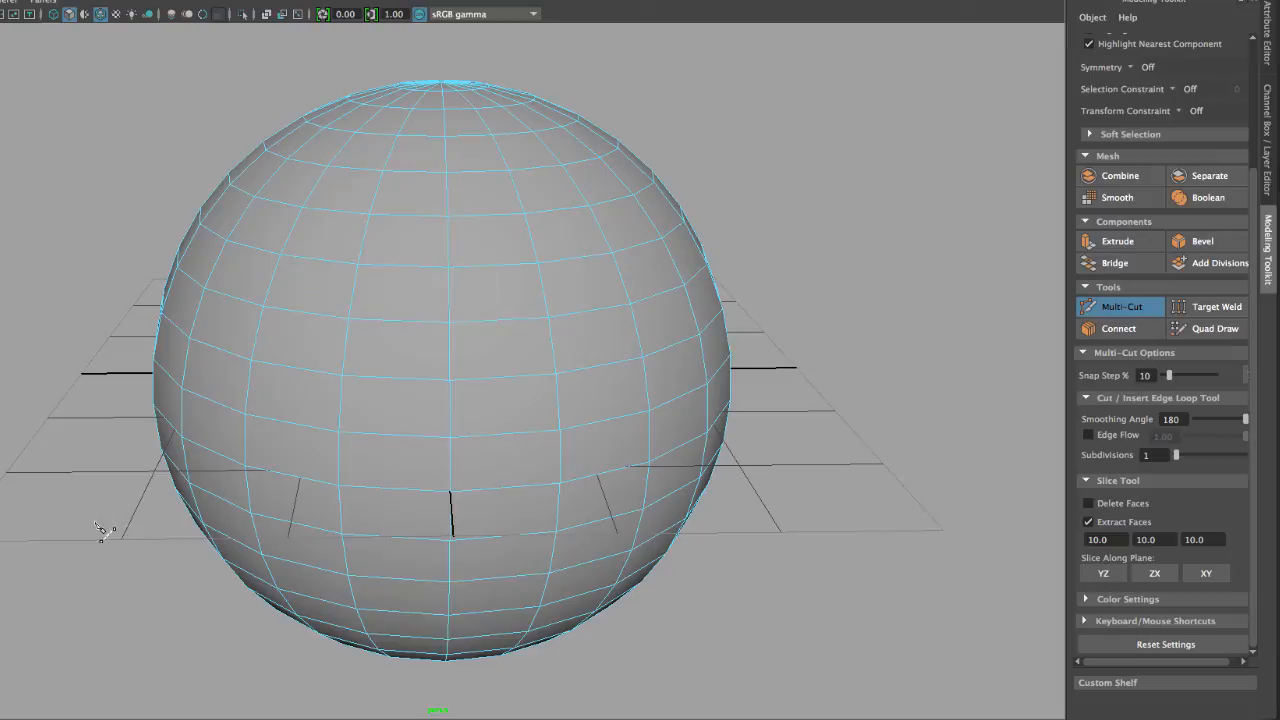
left_click_drag(92, 521, 812, 157)
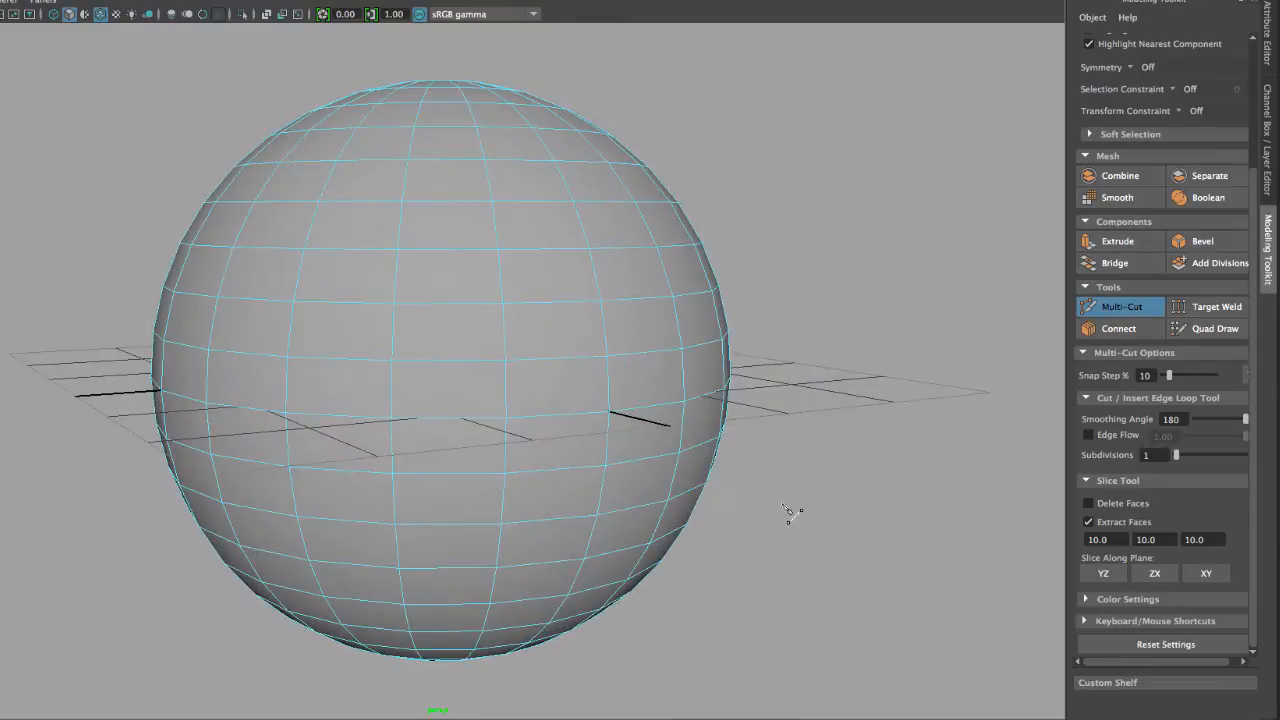
left_click(1088, 503)
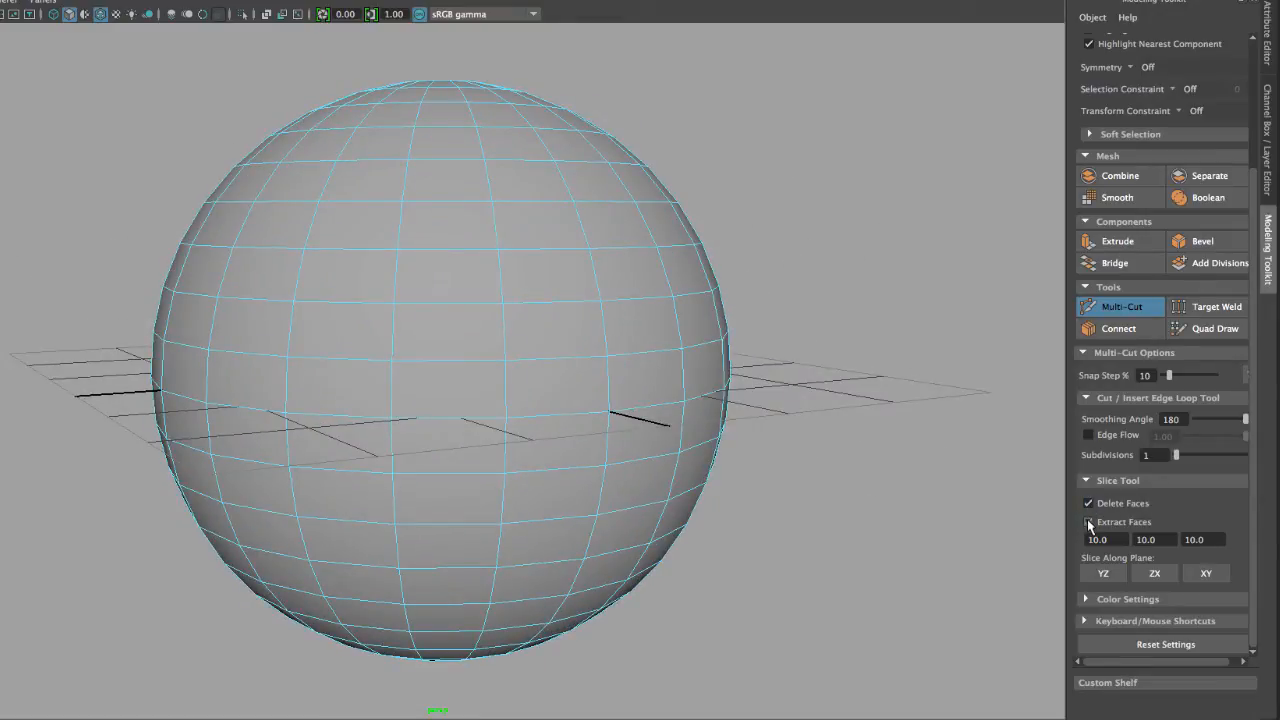
left_click(1089, 522)
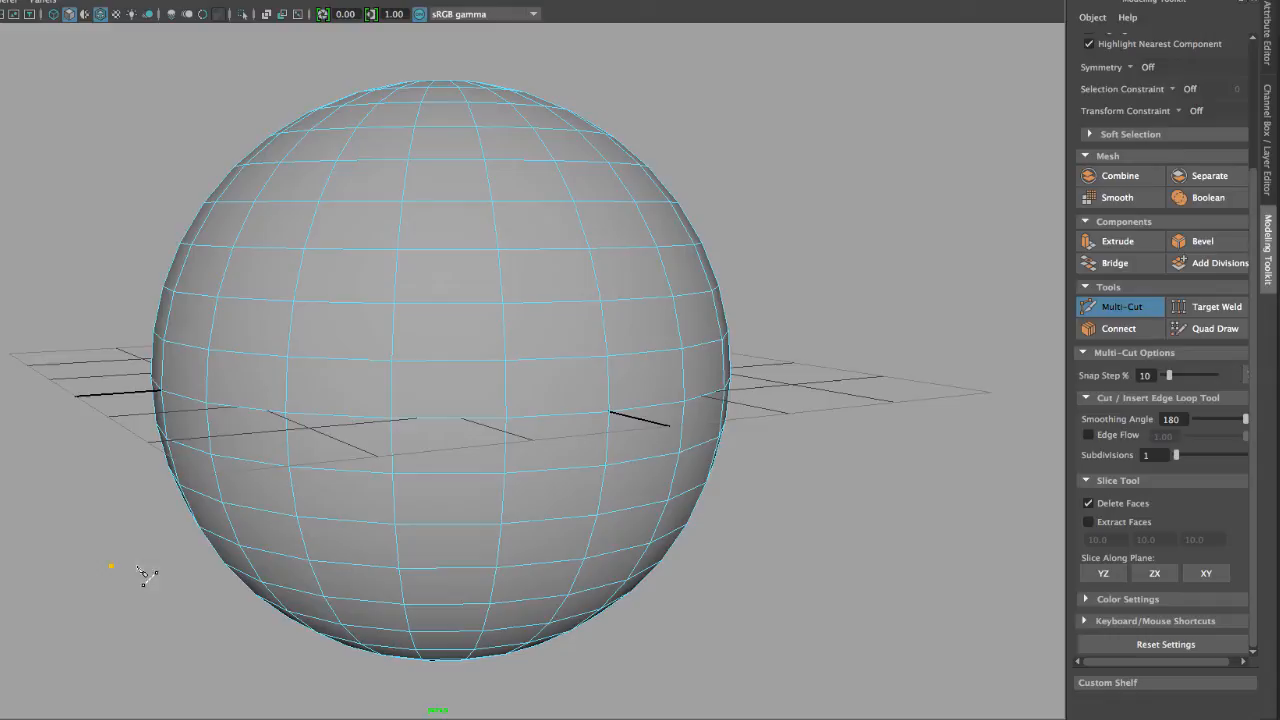
left_click_drag(110, 567, 784, 163)
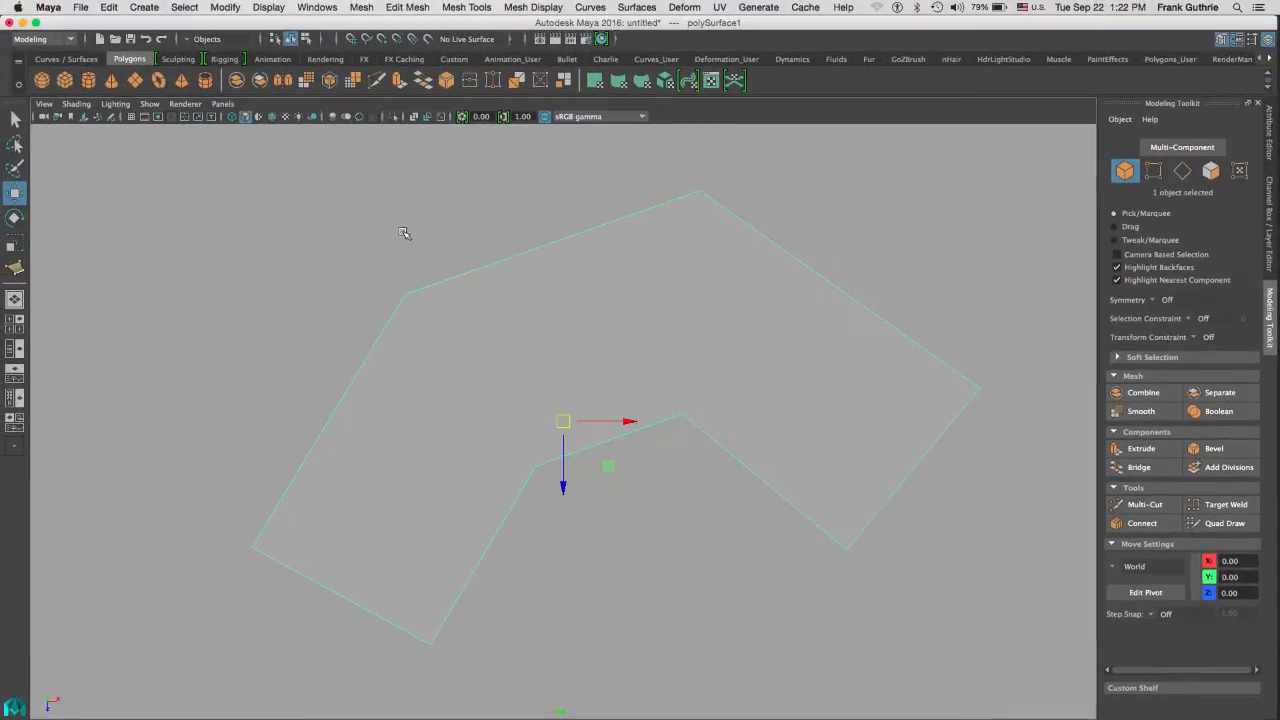
mouse_move(332, 260)
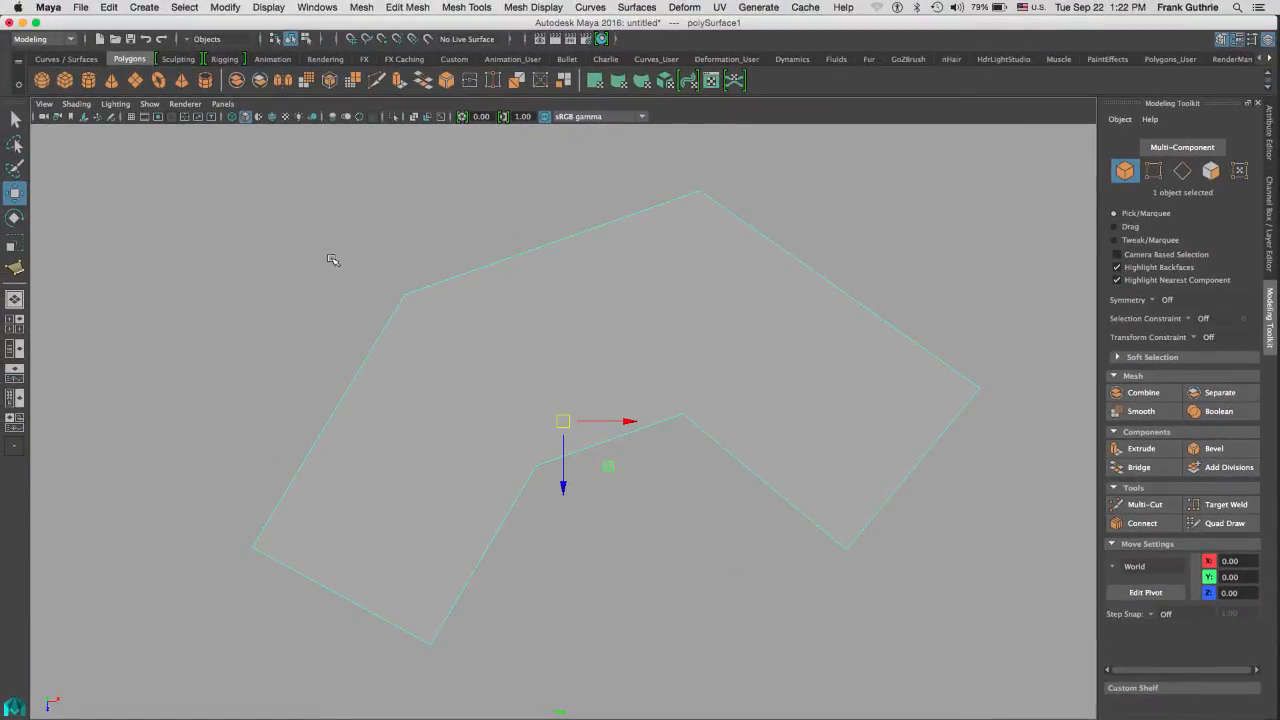
key("spacebar")
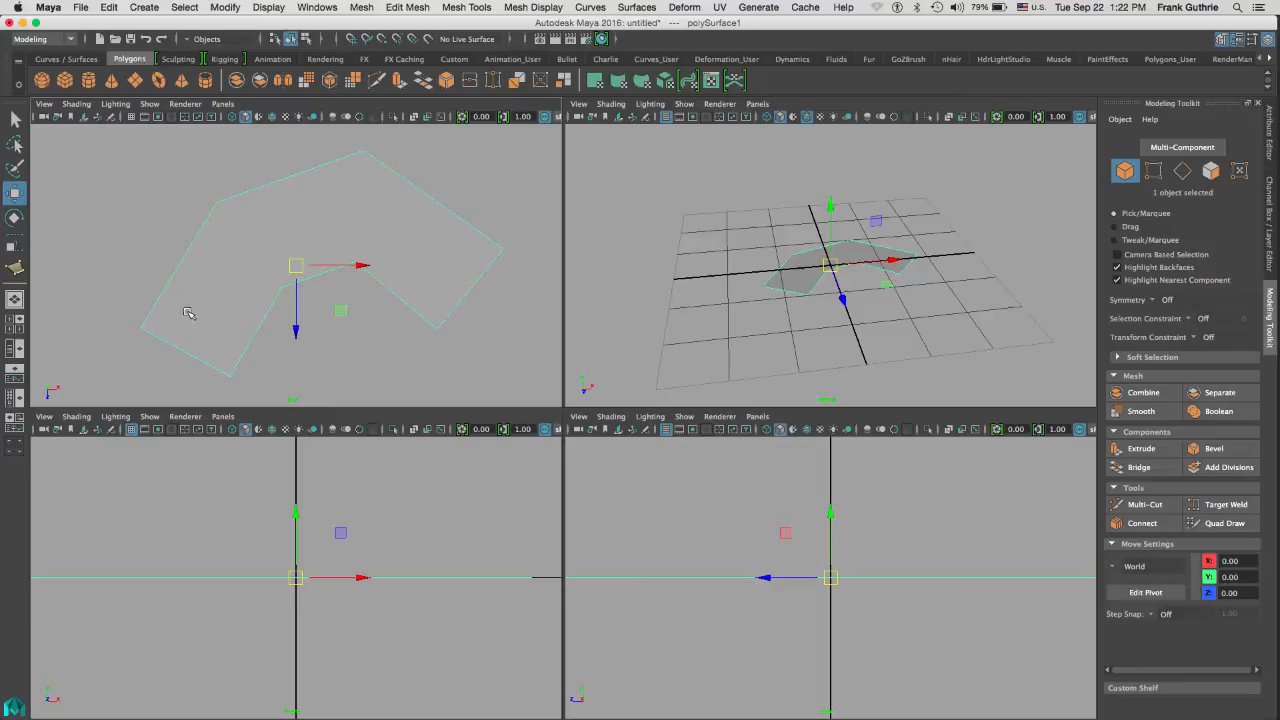
mouse_move(460, 153)
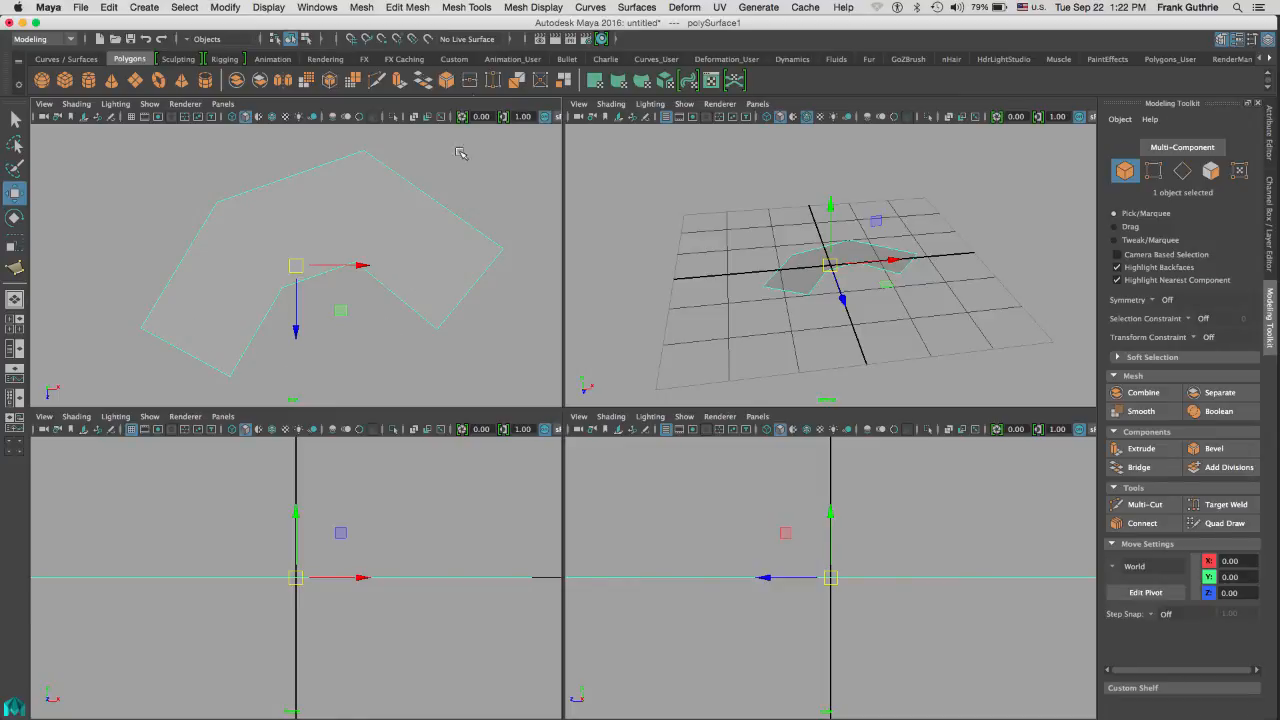
left_click(468, 8)
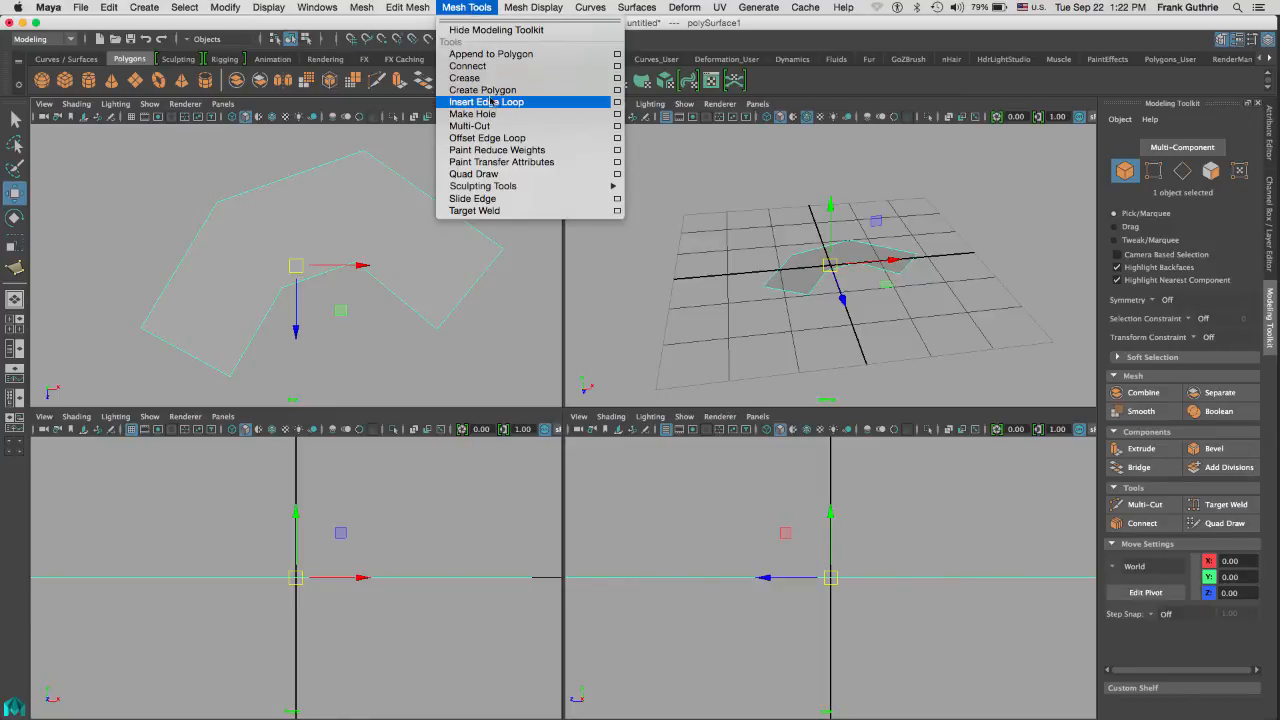
mouse_move(320, 153)
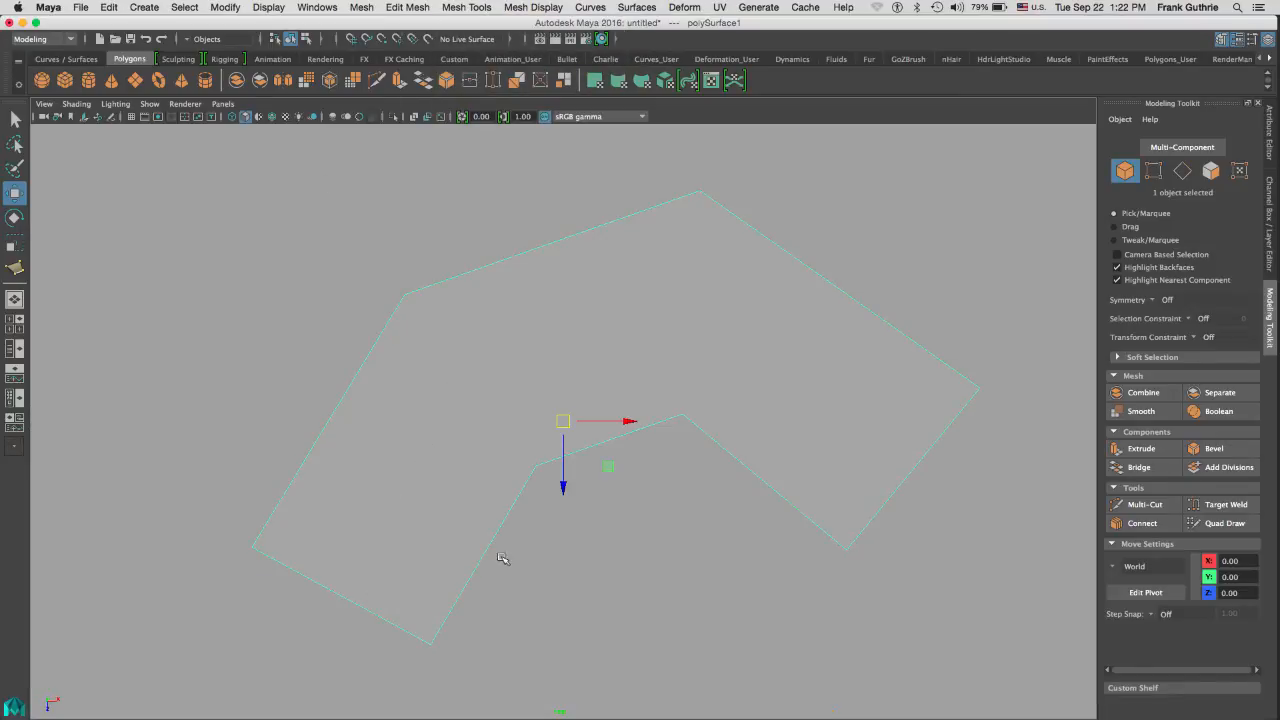
mouse_move(566, 234)
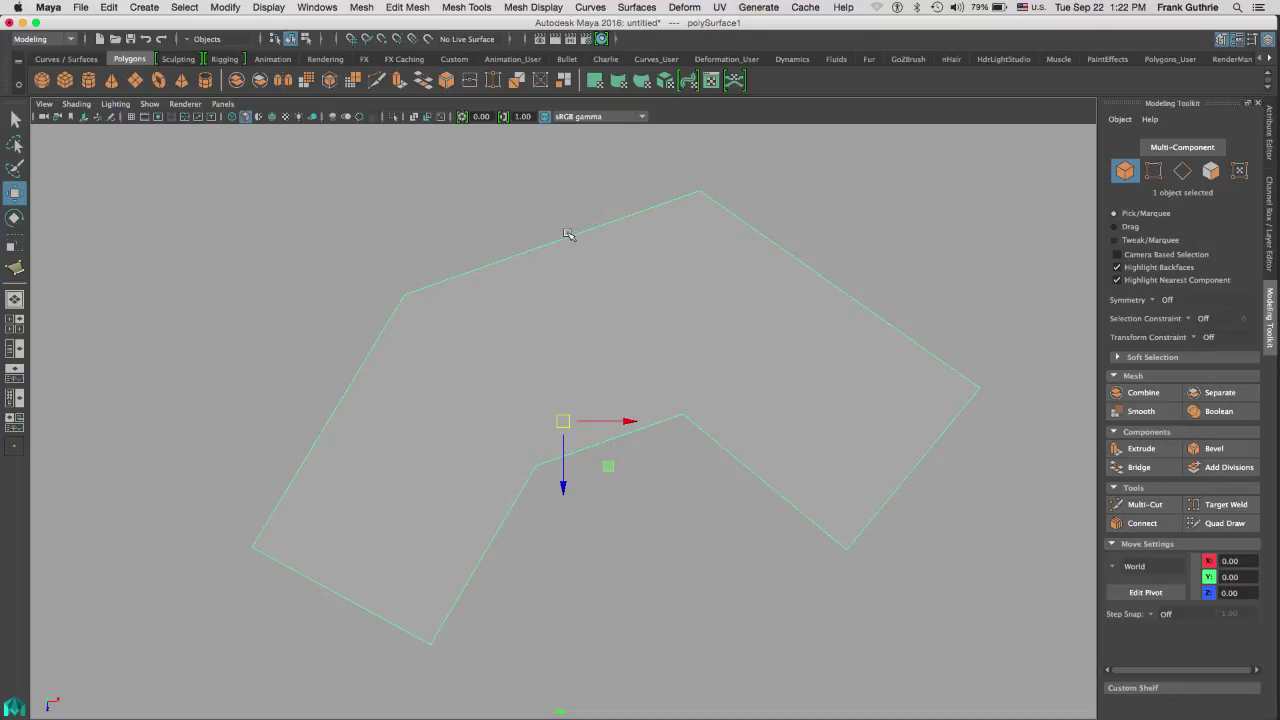
mouse_move(370, 228)
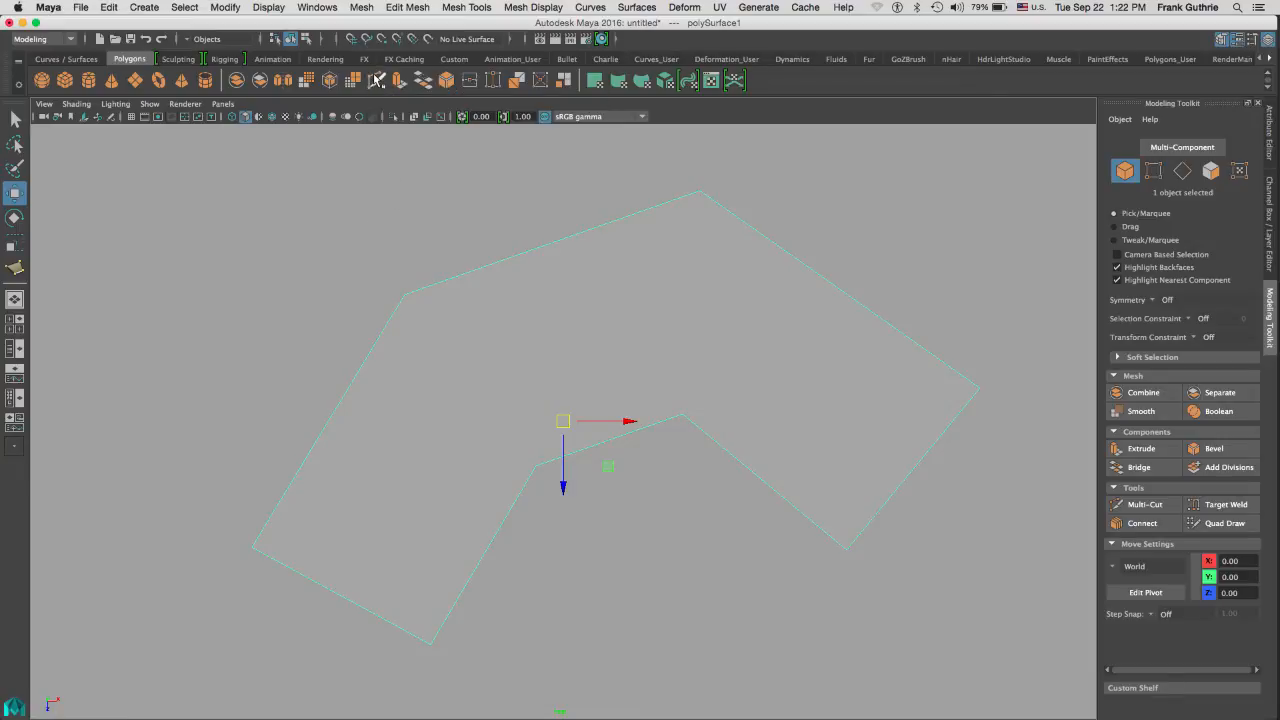
Cut corner-to-corner edges splitting the eight-sided polygon into quads, then return to Object Mode
left_click(1142, 504)
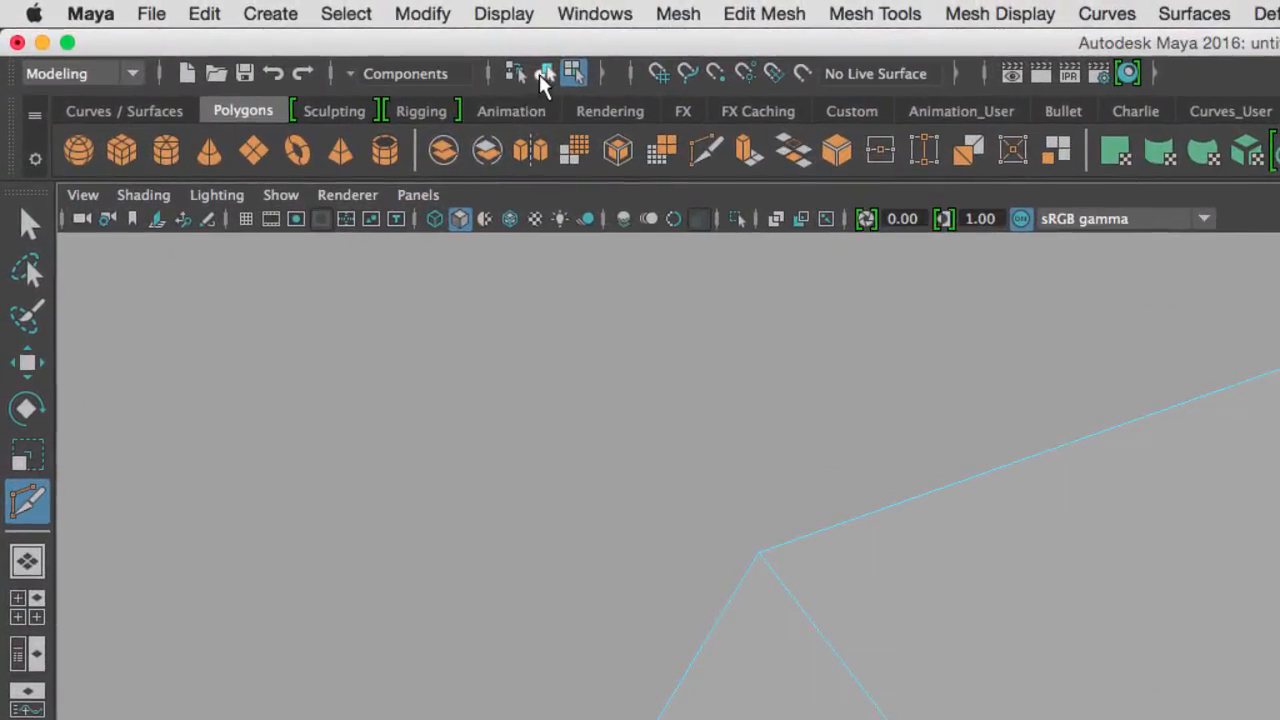
mouse_move(544, 73)
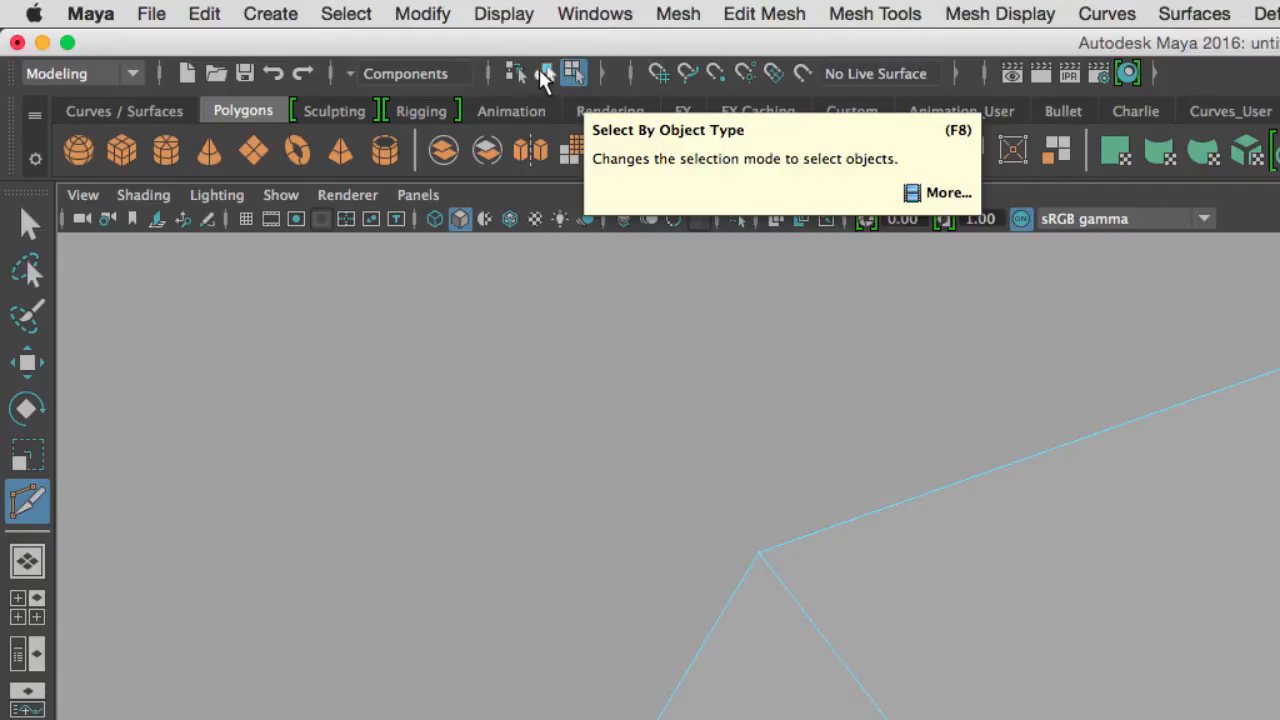
mouse_move(575, 73)
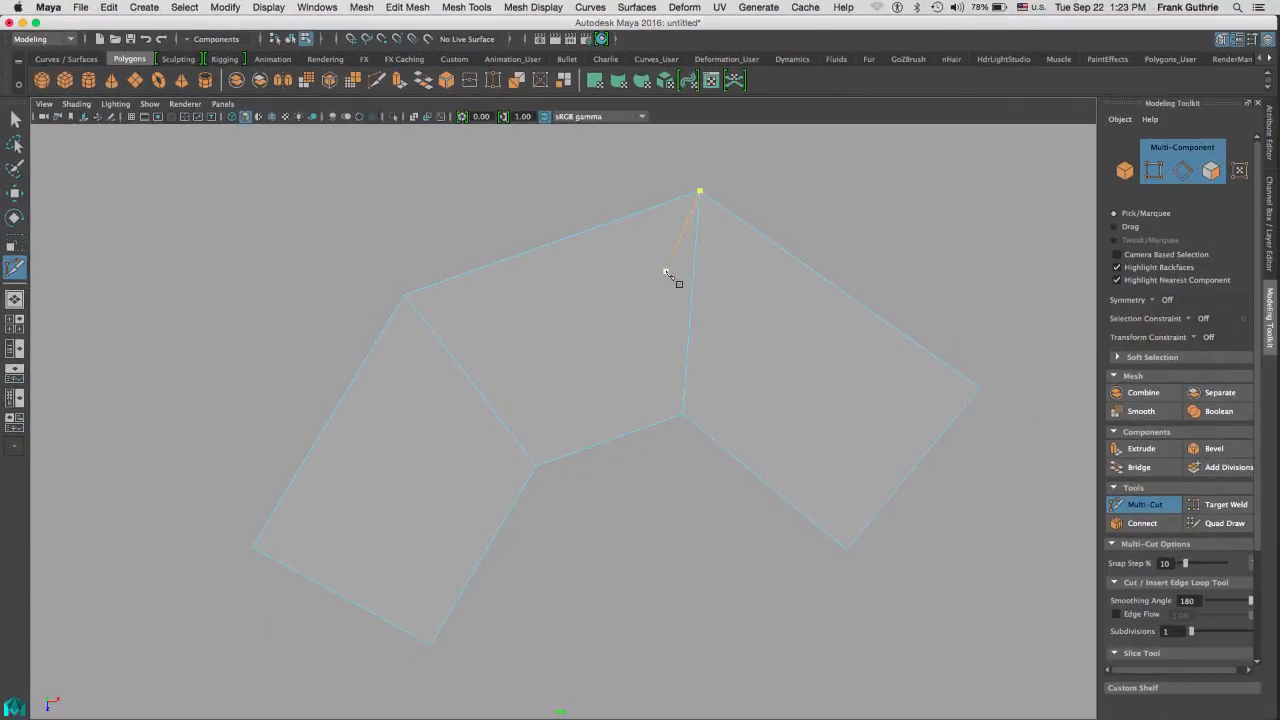
right_click(677, 270)
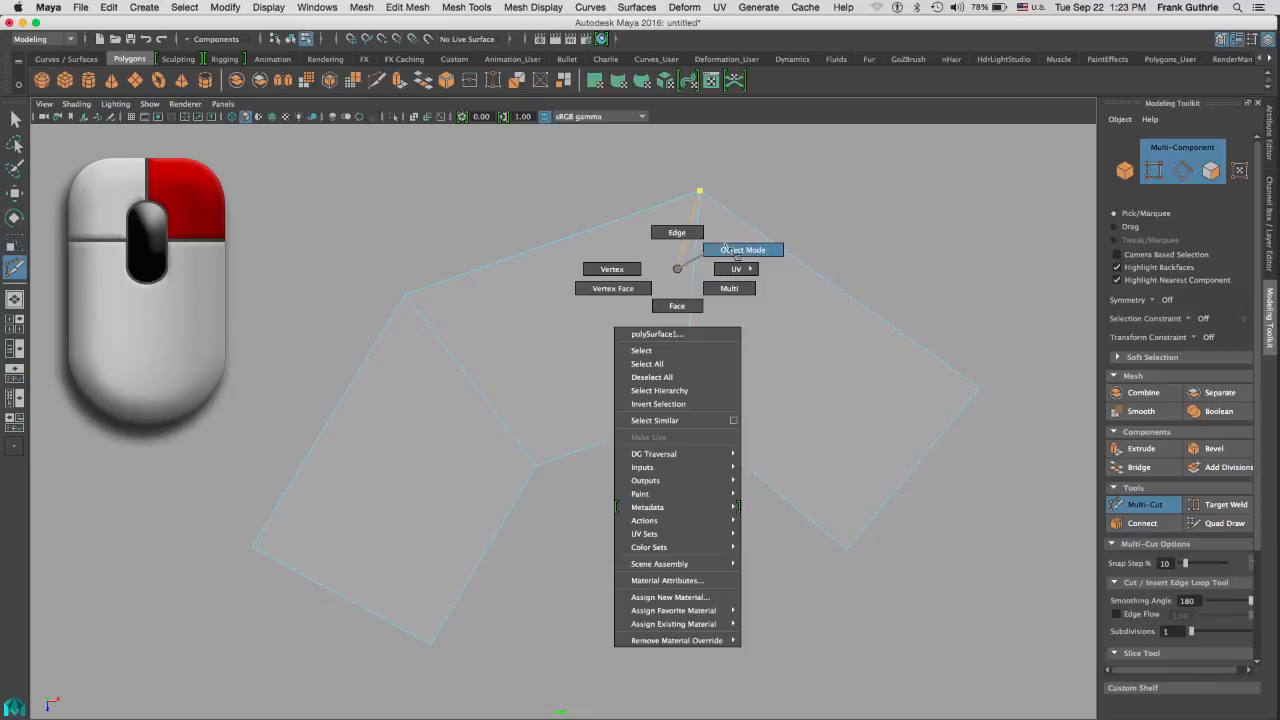
left_click(744, 249)
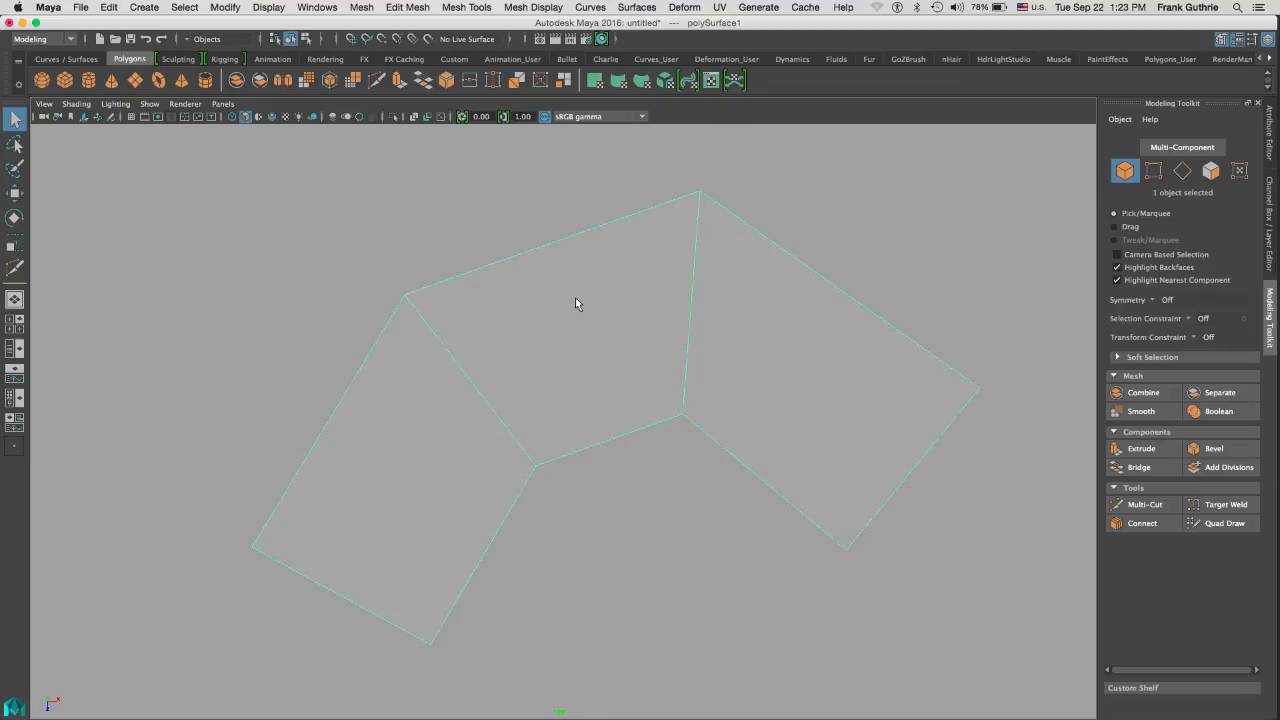
mouse_move(500, 432)
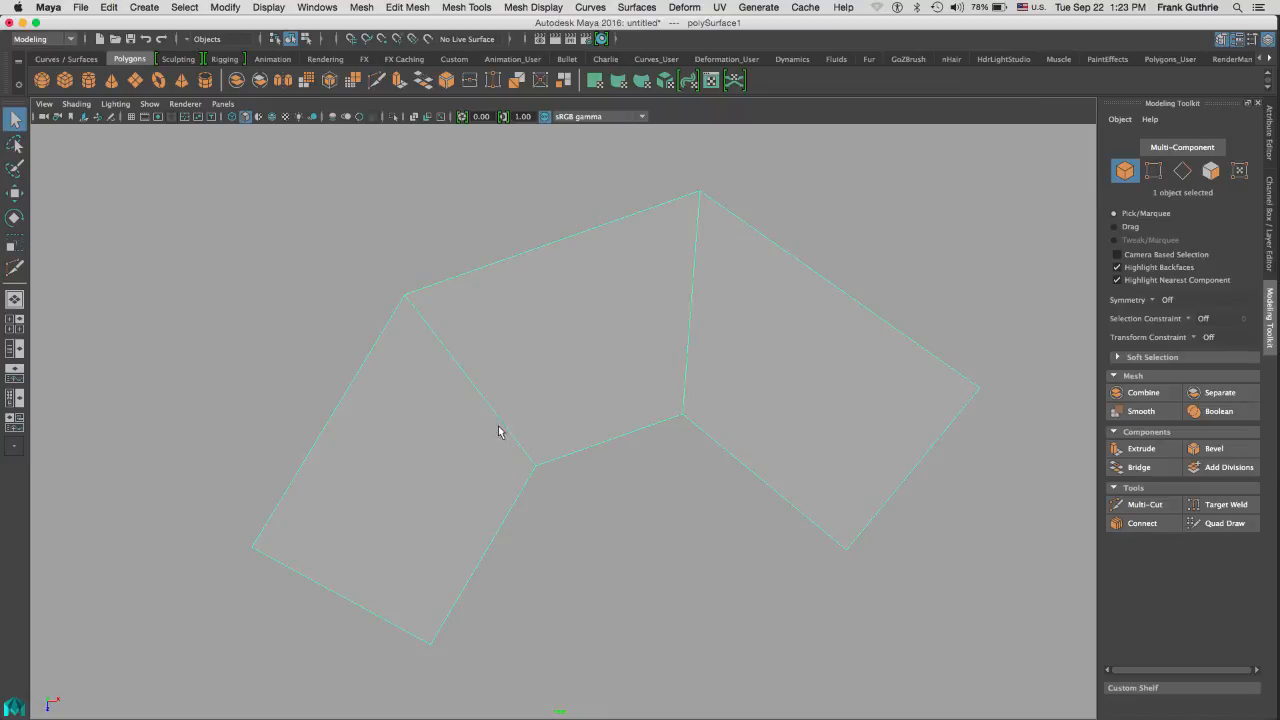
mouse_move(595, 311)
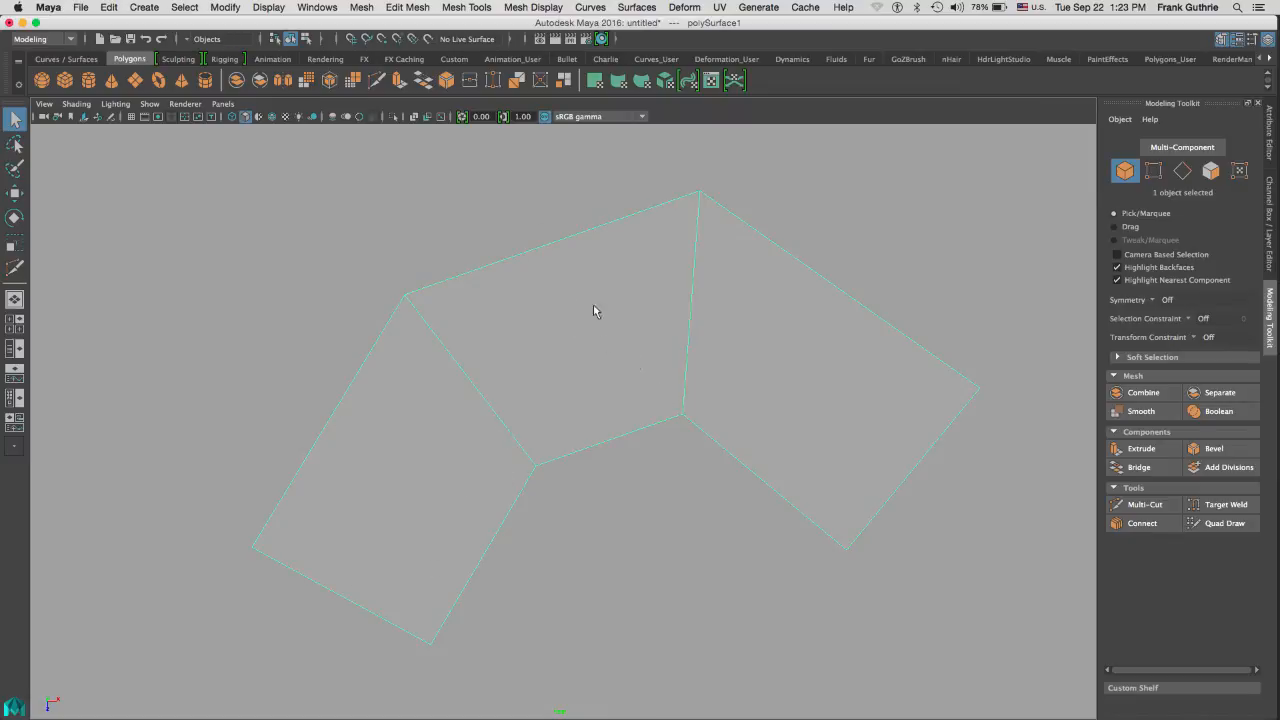
mouse_move(420, 218)
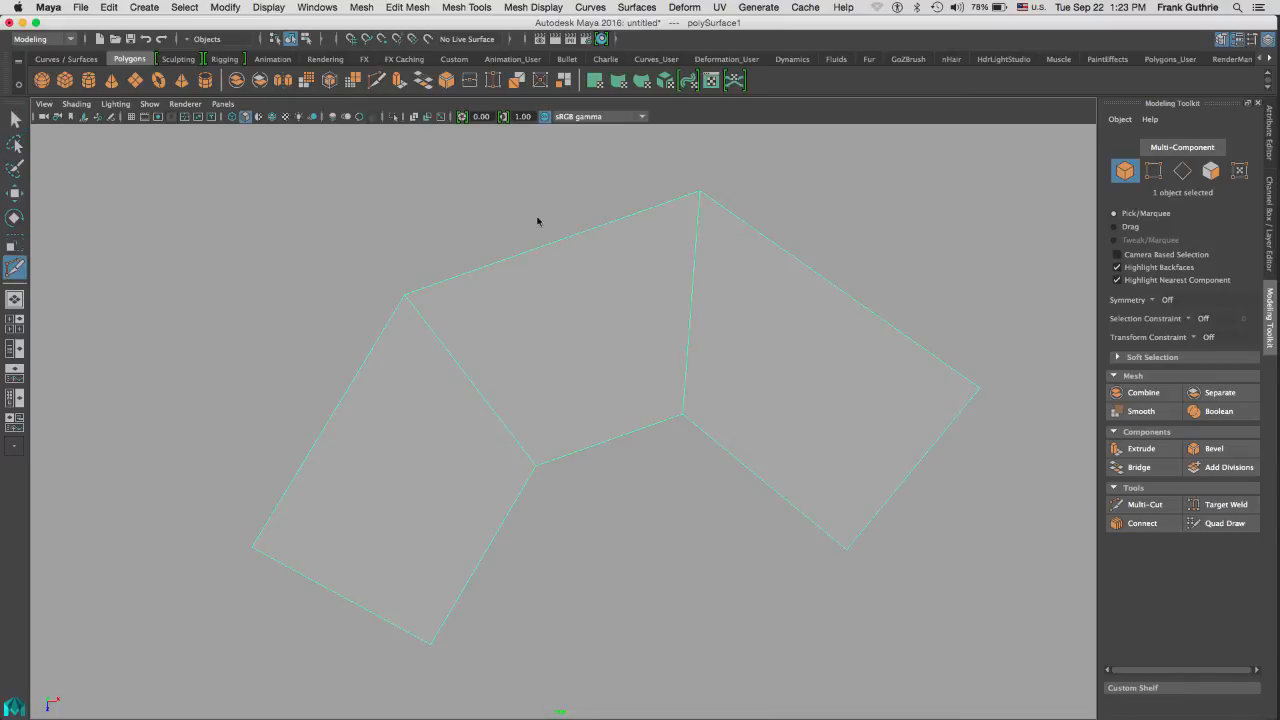
Insert an edge across the middle quad and select it in Edge mode with the Move tool
left_click(1142, 504)
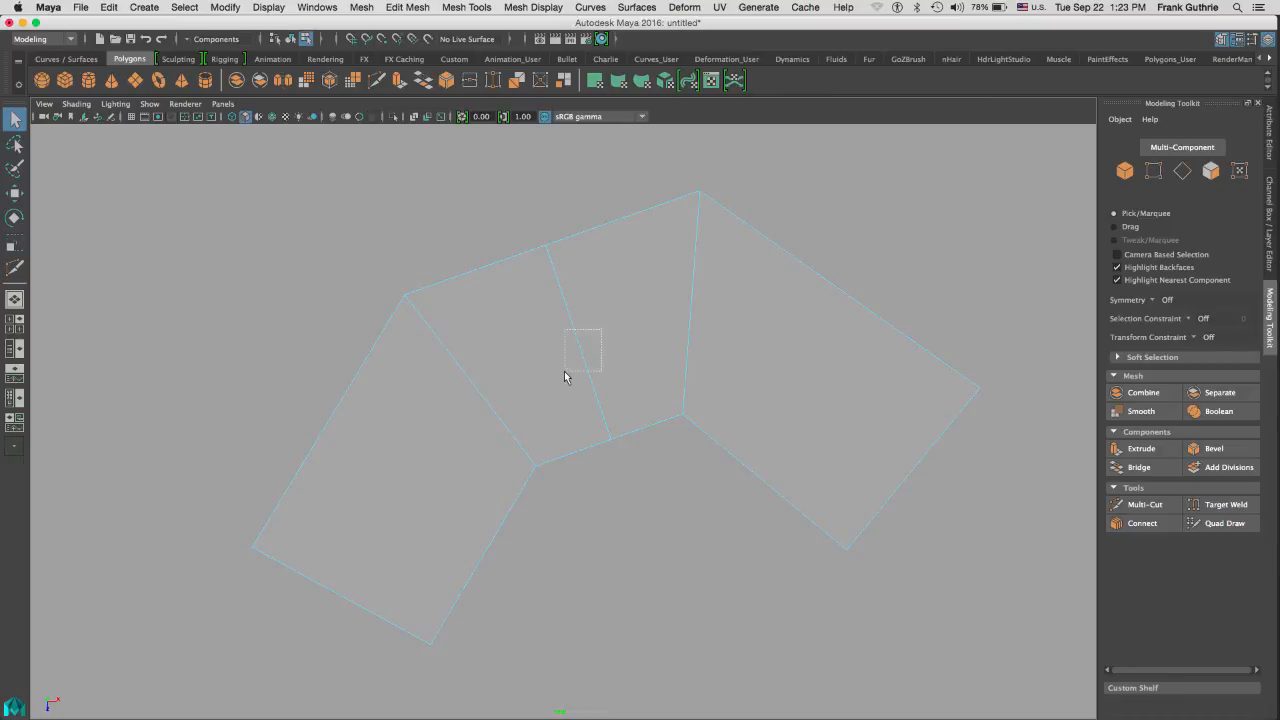
right_click(583, 356)
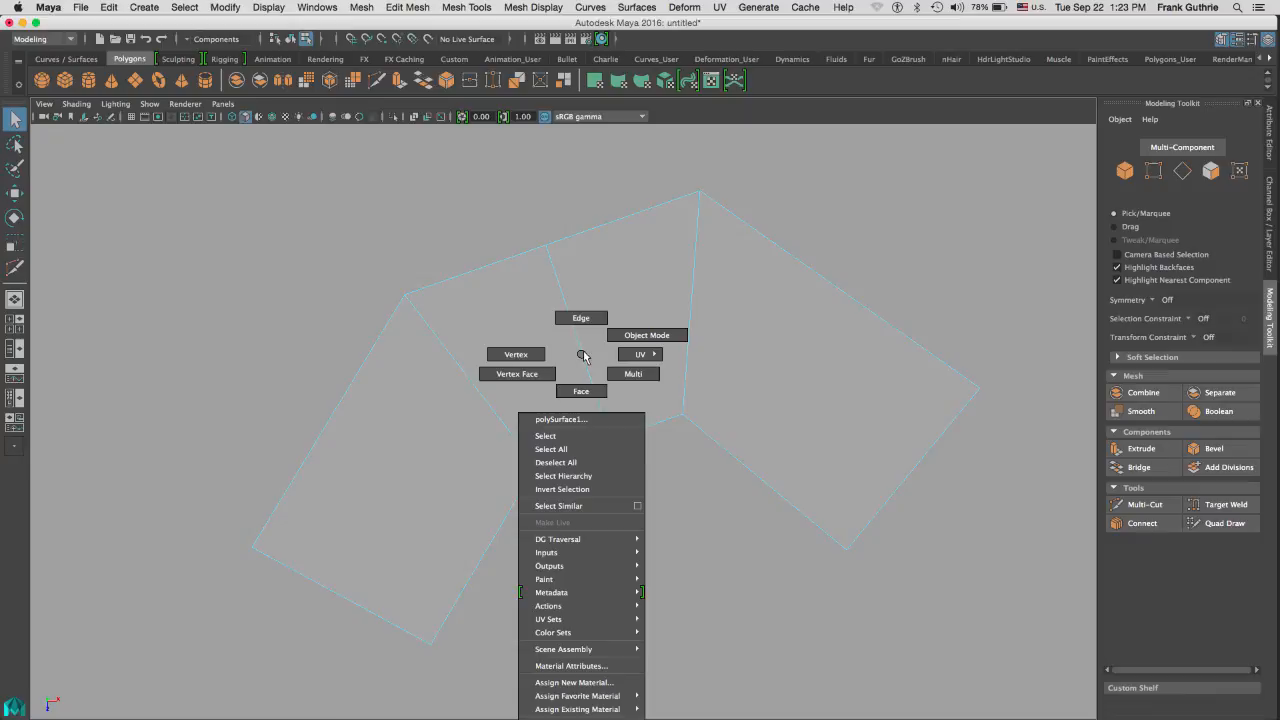
left_click(580, 317)
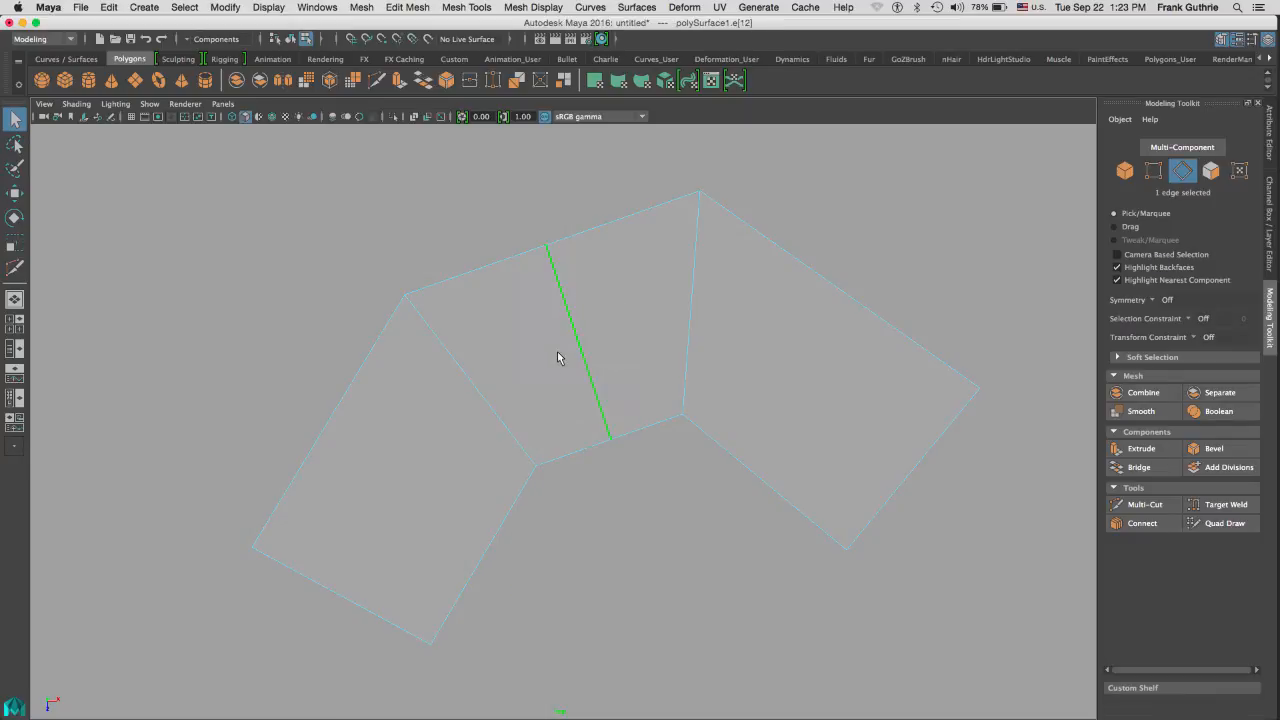
left_click(15, 193)
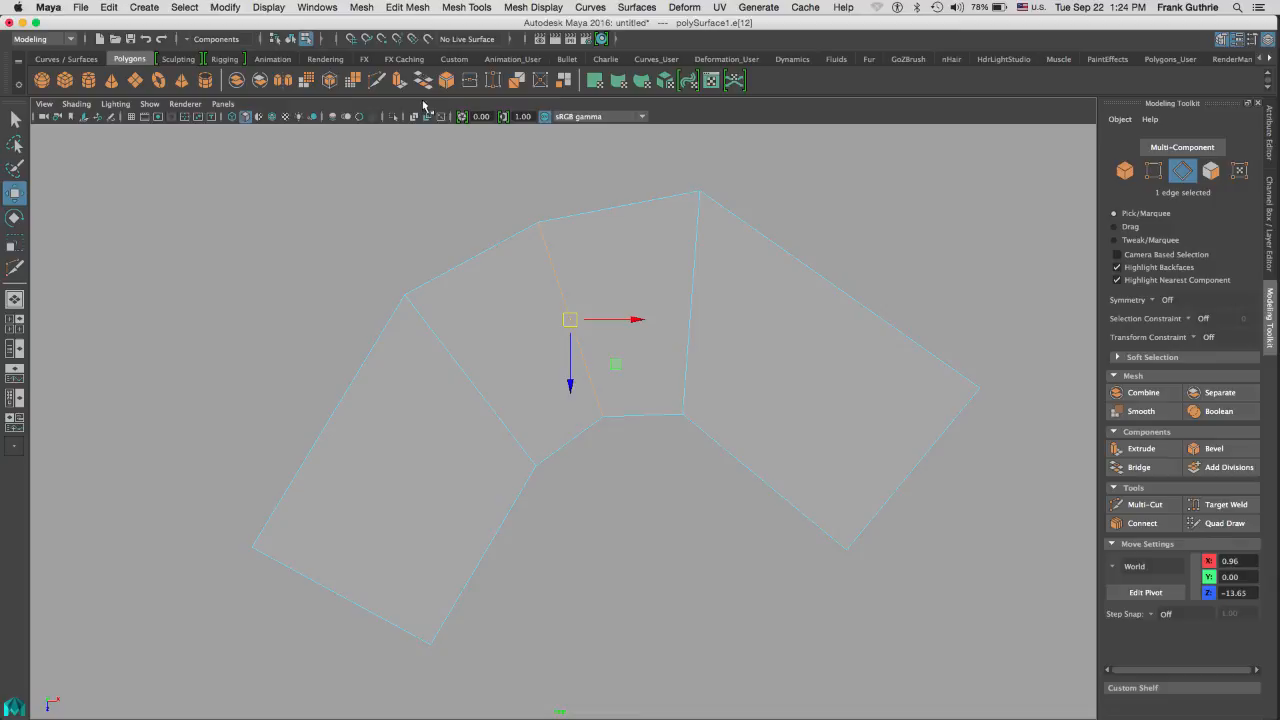
Insert an edge across the right face and move it so the band curves into a smooth arc
left_click(1143, 504)
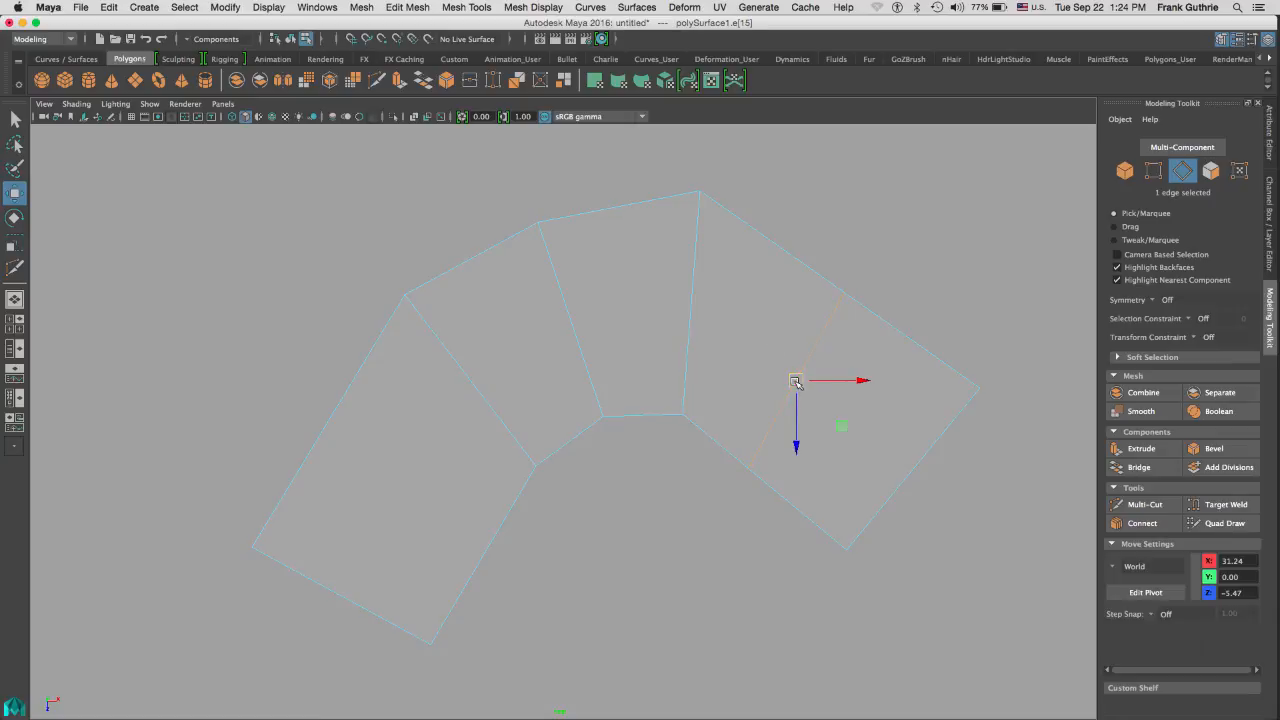
left_click_drag(795, 382, 808, 345)
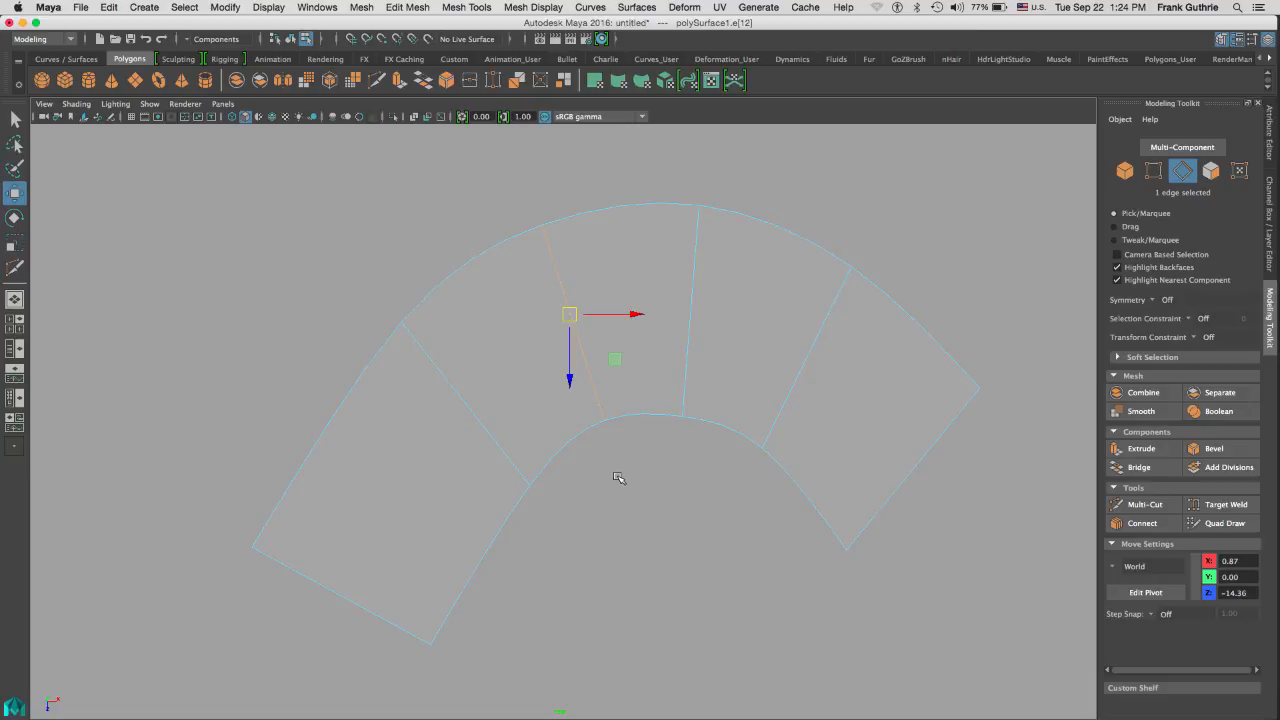
mouse_move(618, 482)
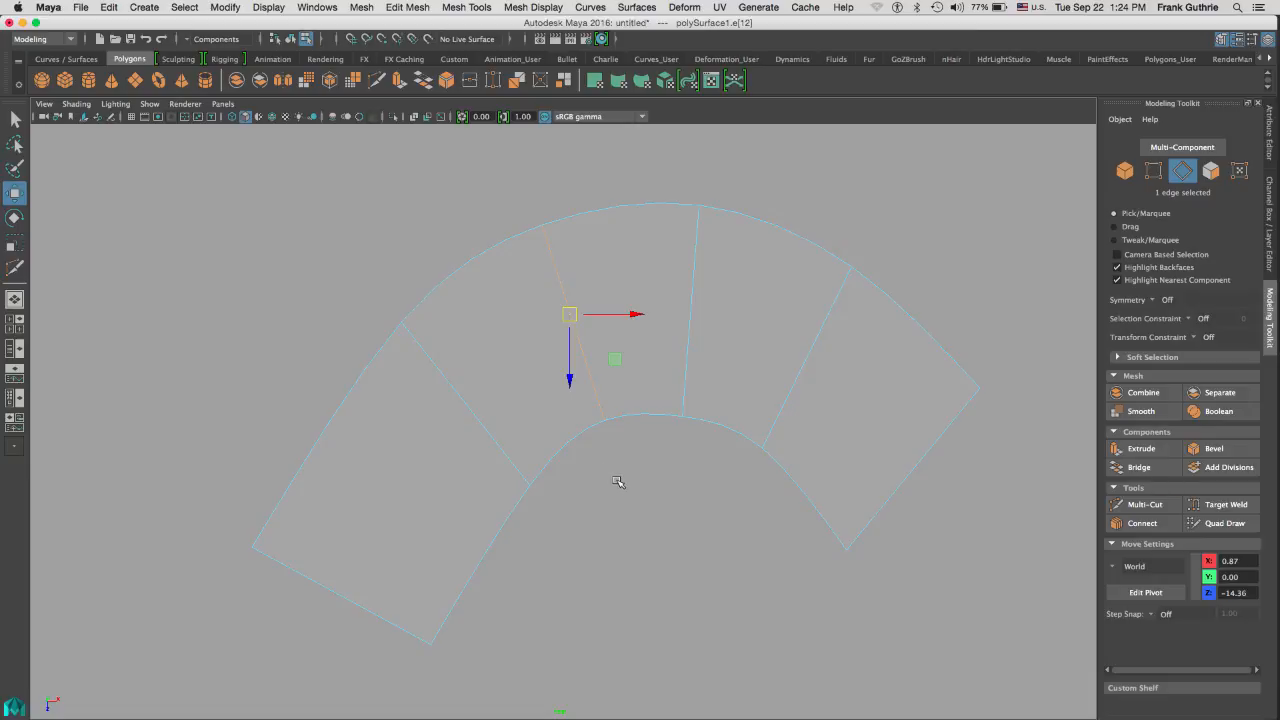